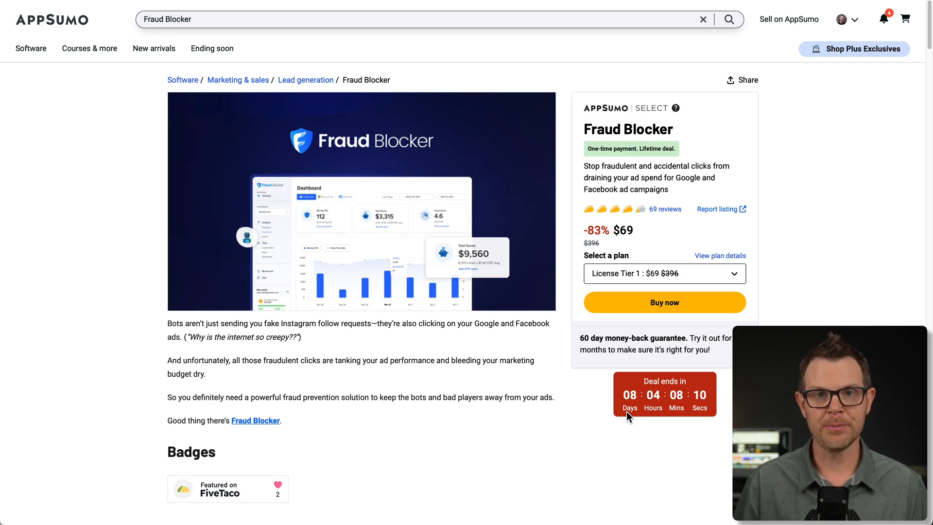
{"action": "mouse_move", "coordinate": [642, 414]}
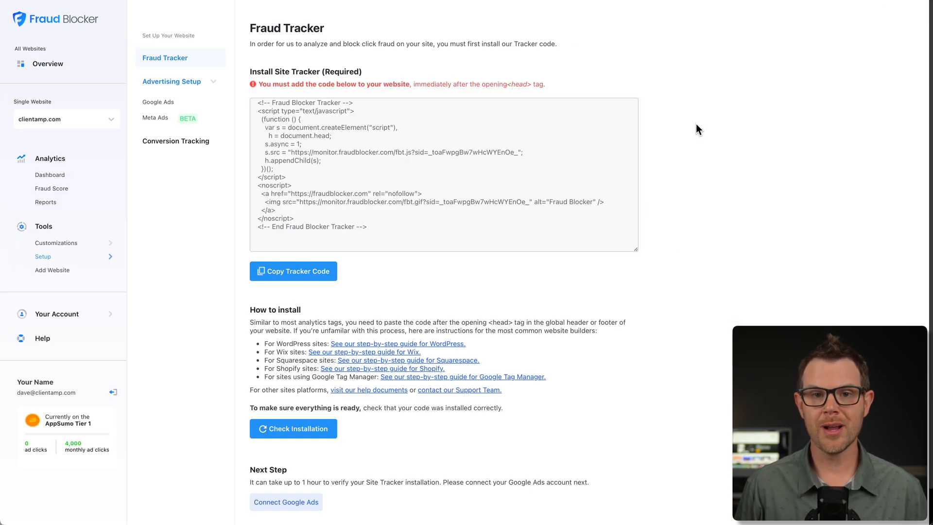
{"action": "mouse_move", "coordinate": [702, 130]}
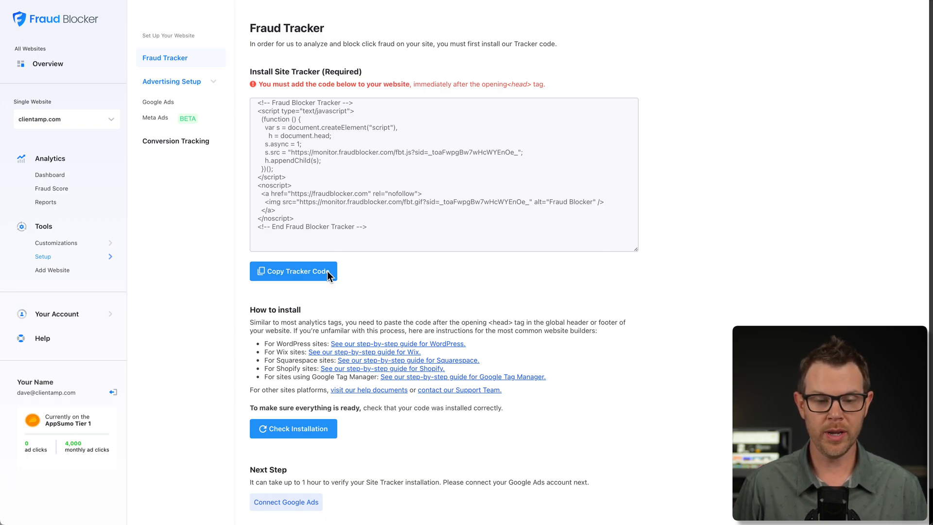
Copy the Fraud Blocker site tracker code from Setup > Fraud Tracker to the clipboard.
{"action": "left_click", "coordinate": [293, 271]}
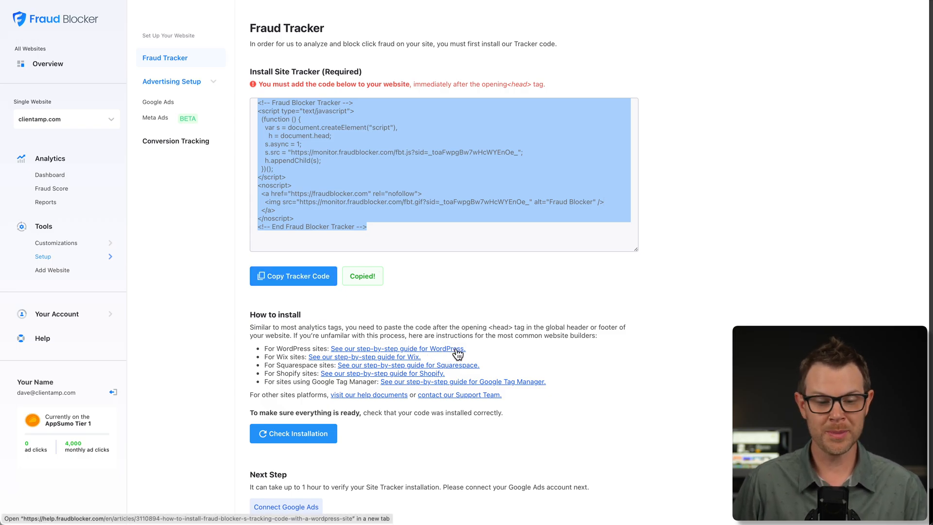
{"action": "mouse_move", "coordinate": [489, 363]}
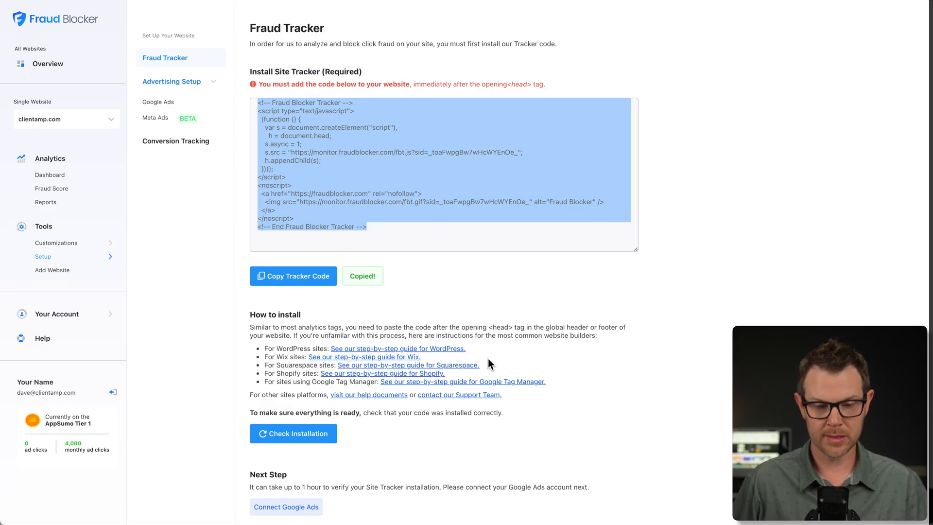
{"action": "mouse_move", "coordinate": [331, 394]}
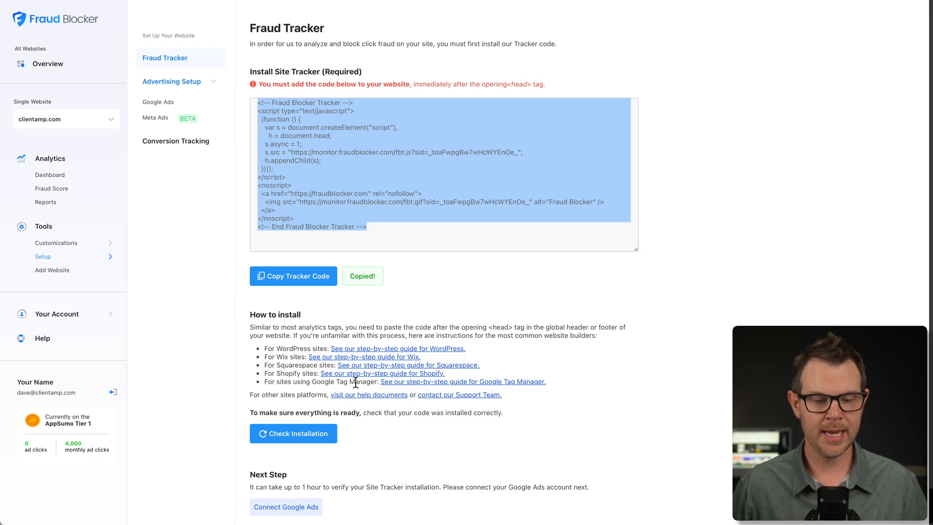
{"action": "mouse_move", "coordinate": [456, 320]}
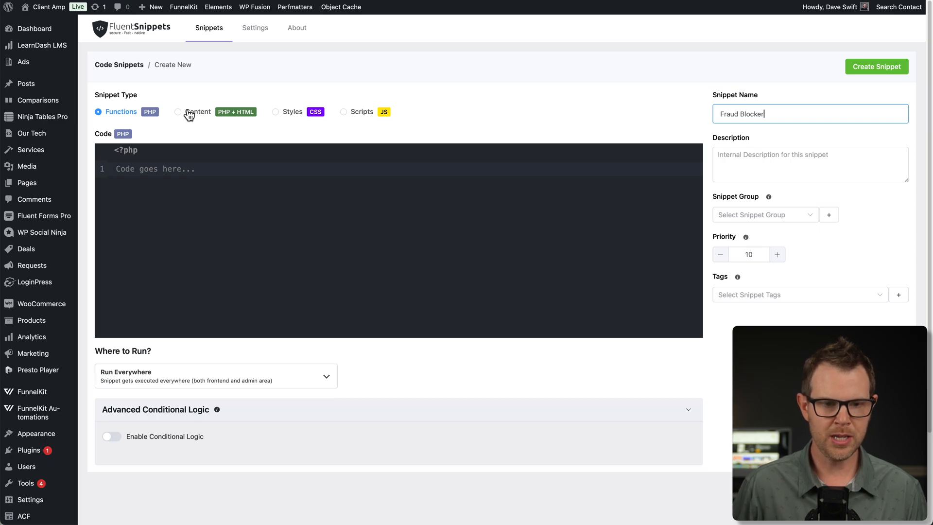
Make the Fraud Blocker snippet a PHP + HTML content snippet running in the site-wide header.
{"action": "left_click", "coordinate": [177, 112]}
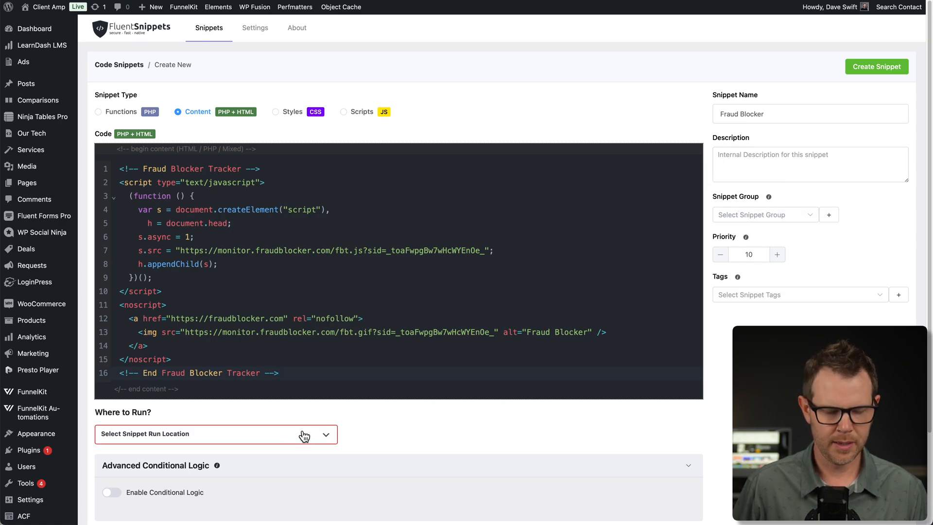
{"action": "left_click", "coordinate": [216, 434]}
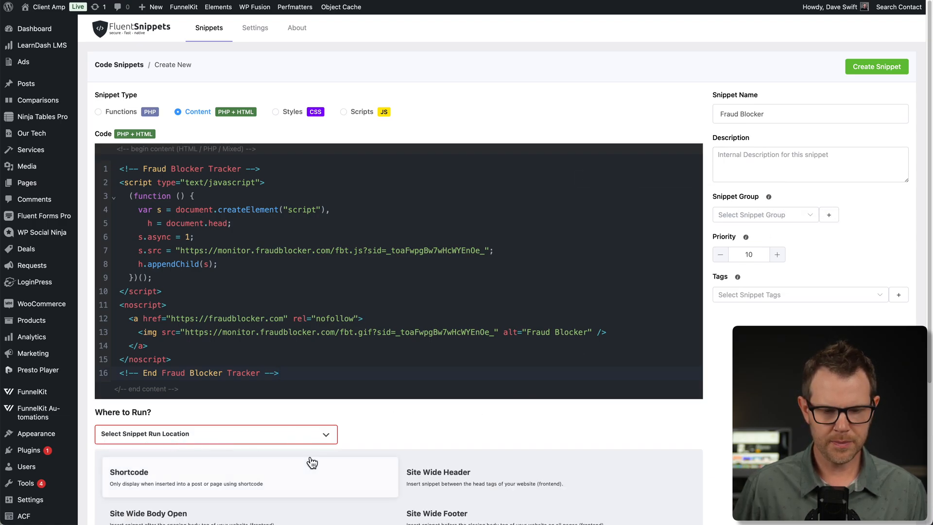
{"action": "left_click", "coordinate": [438, 476]}
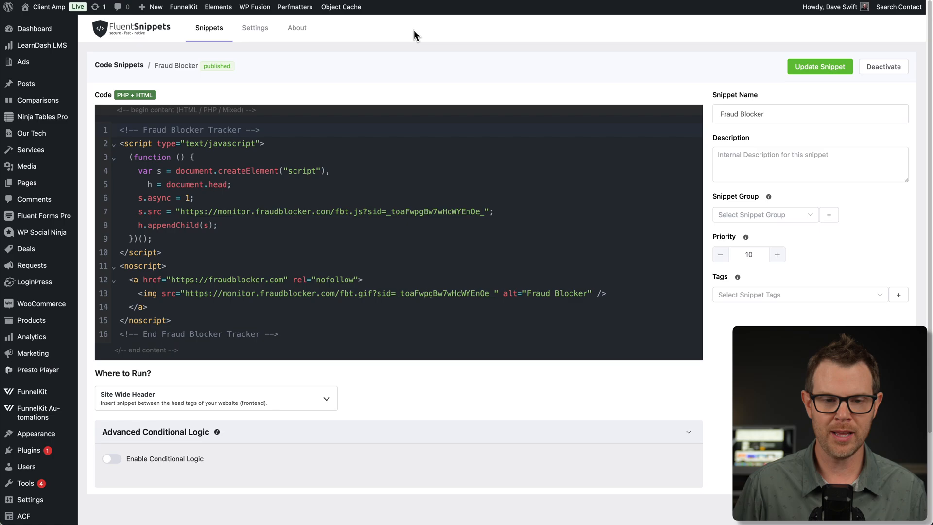
Flush the WordPress object cache and choose Purge Everything in the Cloudflare plugin.
{"action": "left_click", "coordinate": [341, 8]}
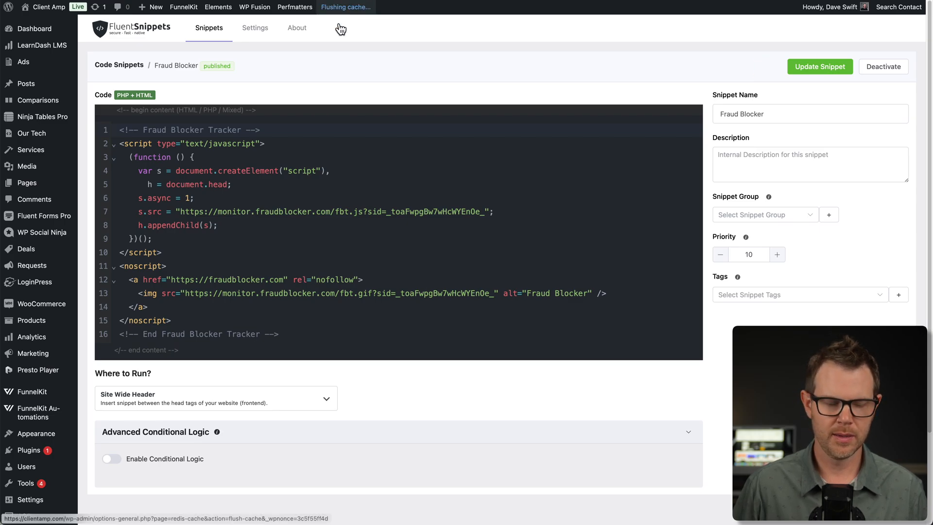
{"action": "left_click", "coordinate": [711, 419]}
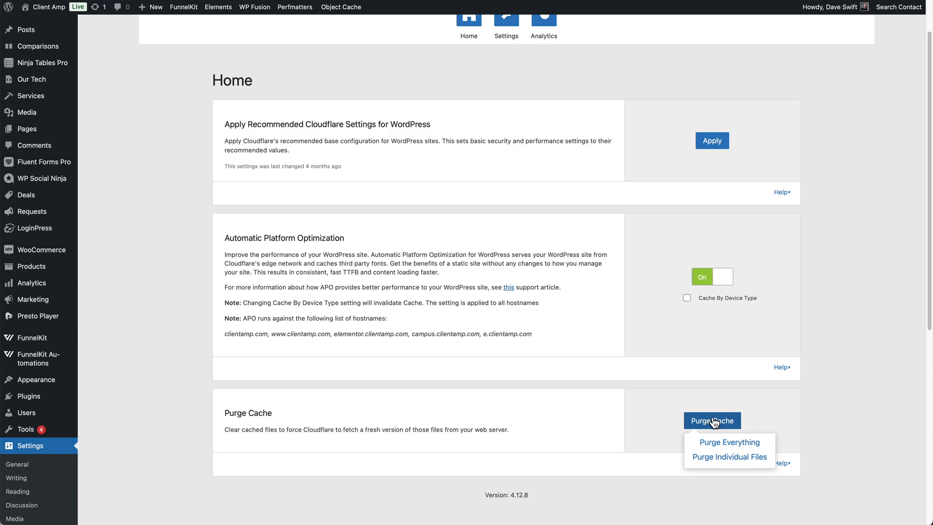
{"action": "left_click", "coordinate": [729, 441]}
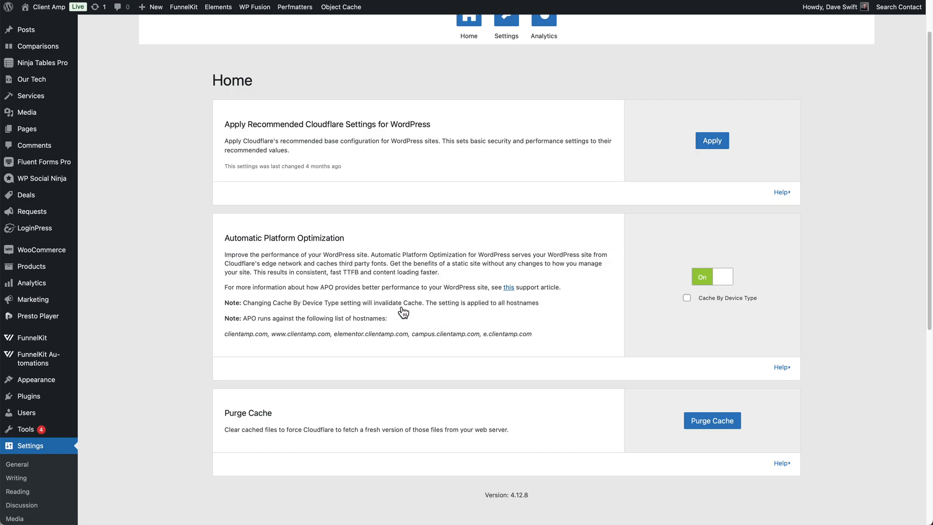
{"action": "left_click", "coordinate": [710, 419]}
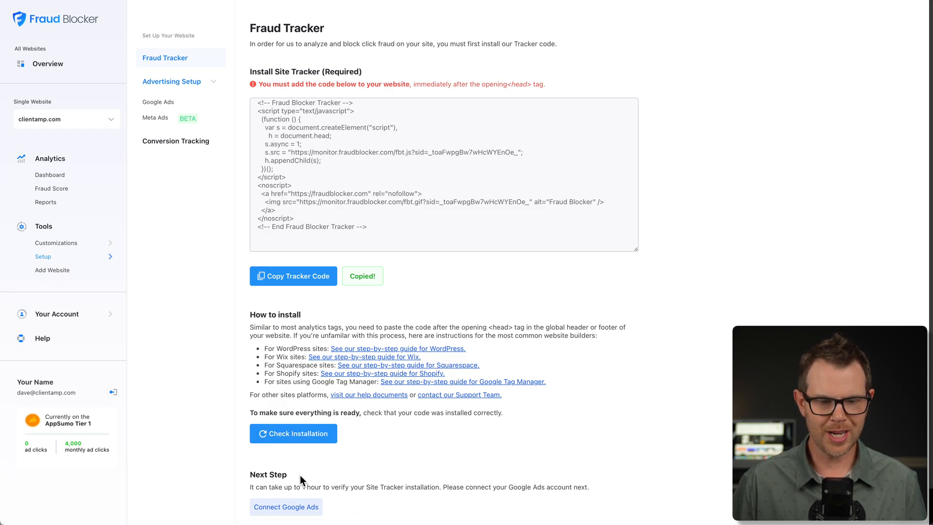
Run Check Installation to verify the tracker code on the website.
{"action": "left_click", "coordinate": [293, 433]}
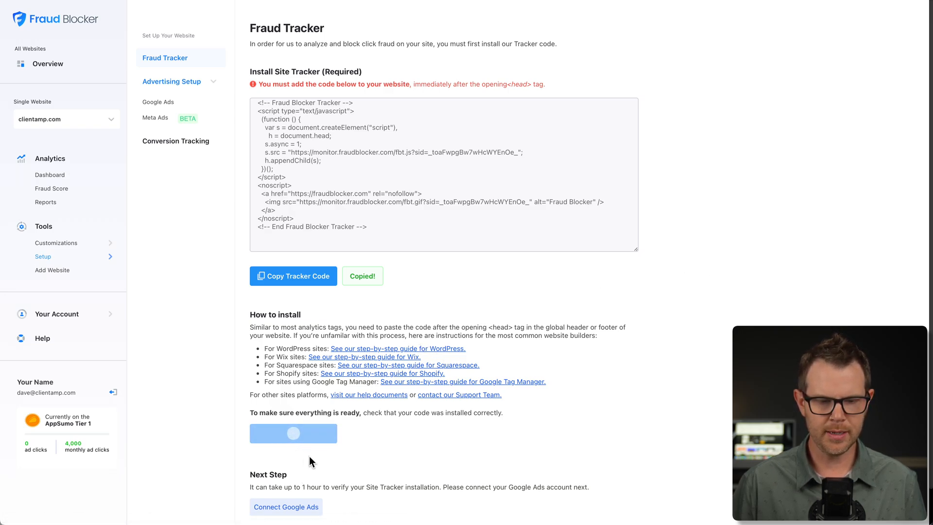
{"action": "mouse_move", "coordinate": [292, 449]}
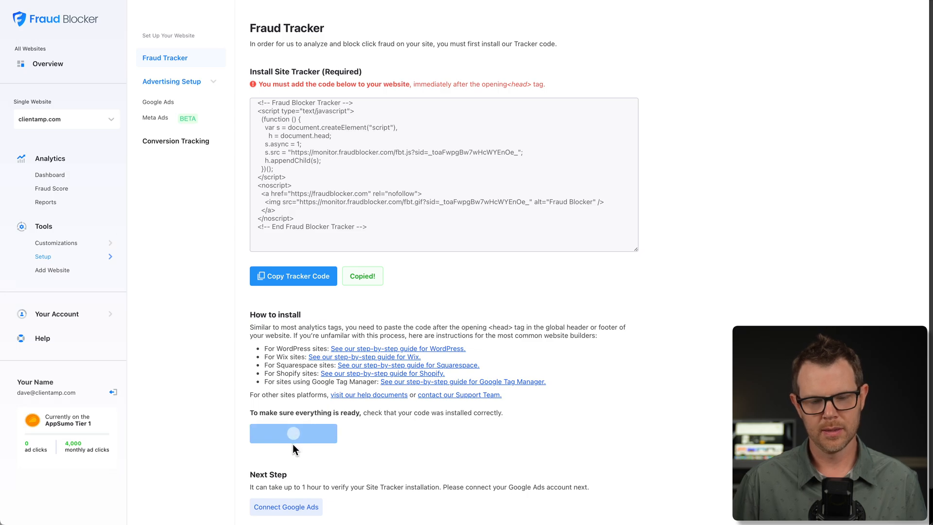
{"action": "left_click", "coordinate": [293, 432]}
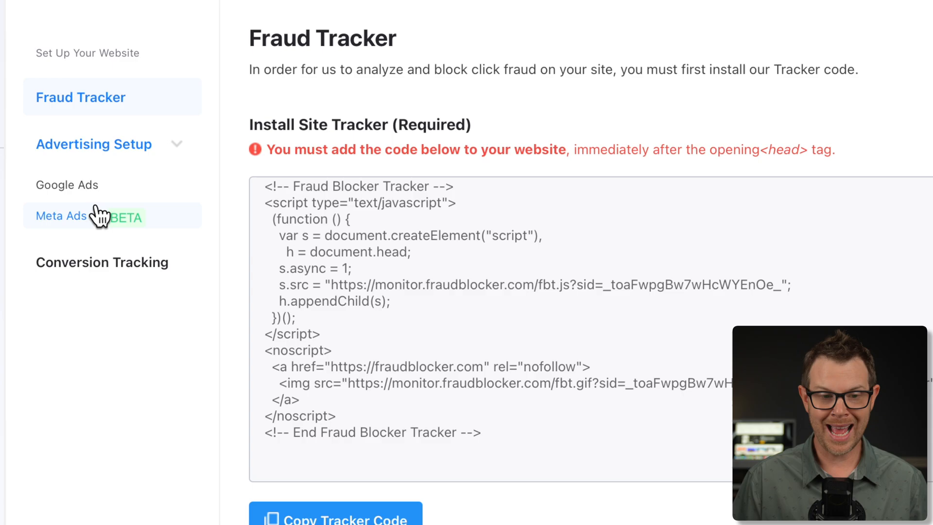
{"action": "mouse_move", "coordinate": [125, 217]}
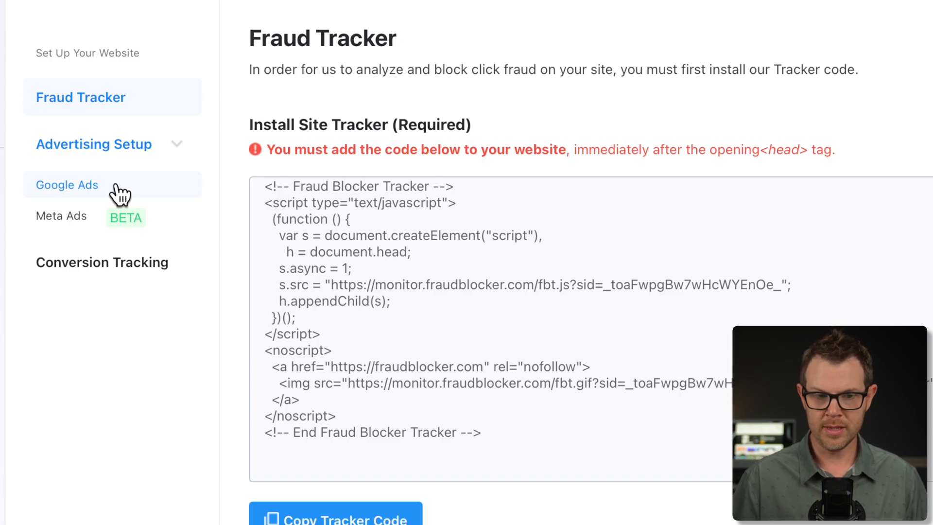
Open the Google Ads page under Advertising Setup.
{"action": "left_click", "coordinate": [67, 185]}
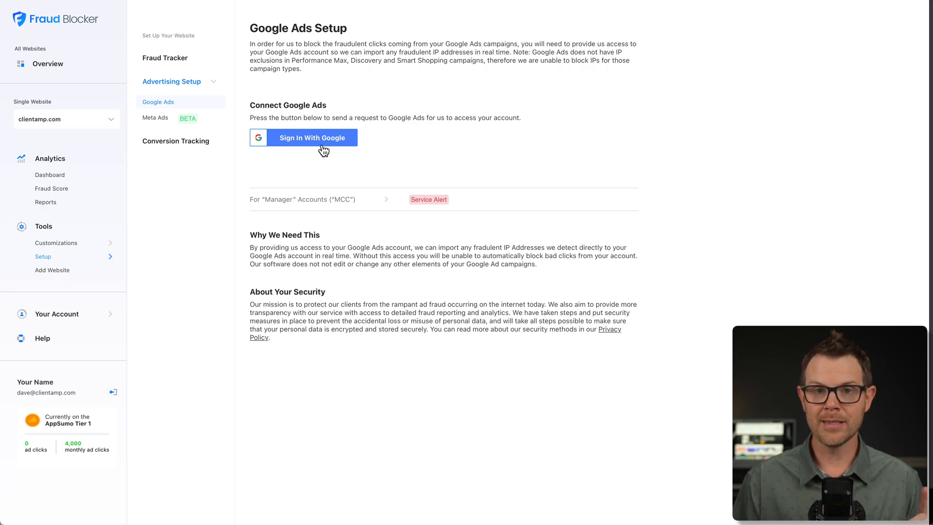
{"action": "mouse_move", "coordinate": [334, 218]}
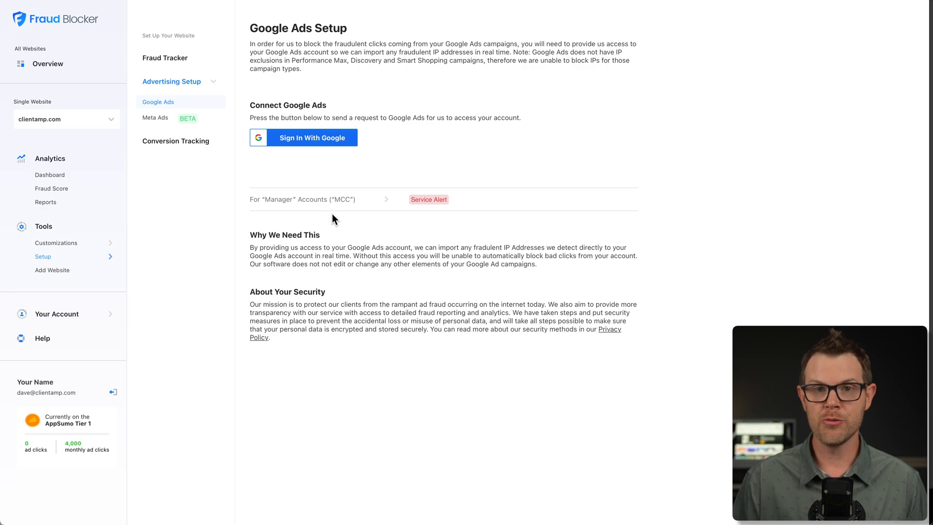
{"action": "mouse_move", "coordinate": [339, 219]}
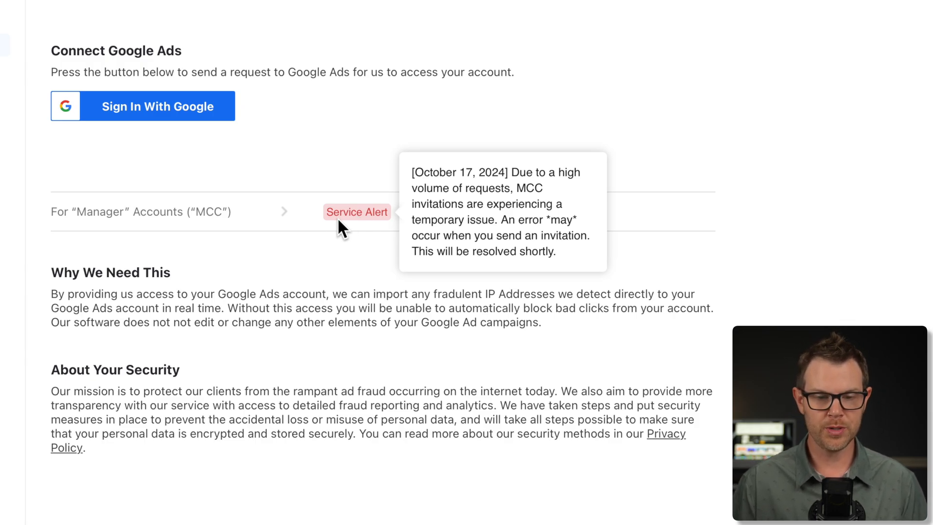
{"action": "mouse_move", "coordinate": [306, 226]}
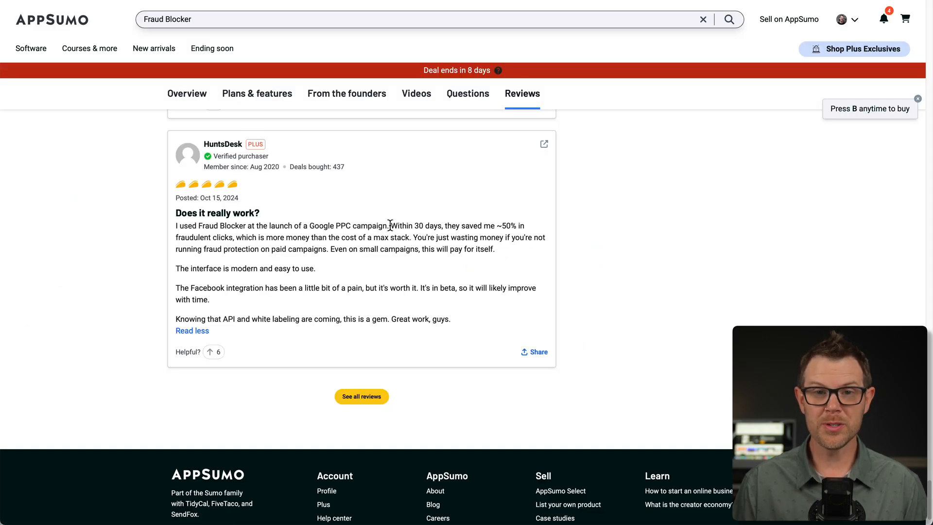
Highlight the reviewer's 'saved me ~50% within 30 days' line in AppSumo reviews.
{"action": "left_click_drag", "start_coordinate": [392, 226], "coordinate": [525, 226]}
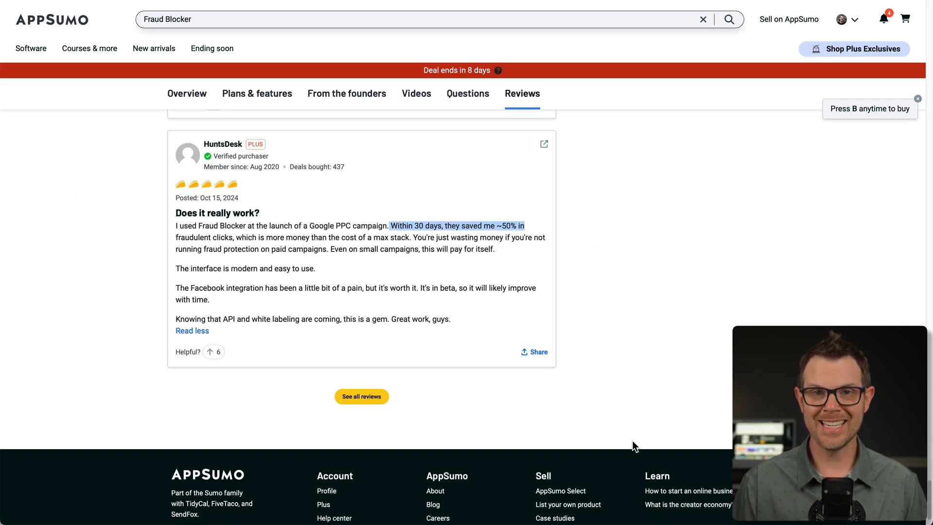
{"action": "scroll", "scroll_direction": "down", "scroll_amount": 3}
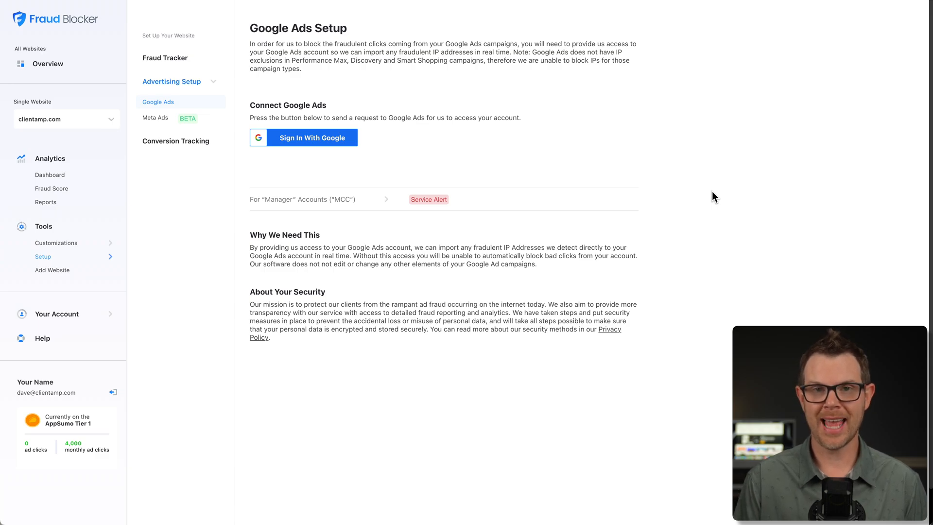
{"action": "mouse_move", "coordinate": [402, 174]}
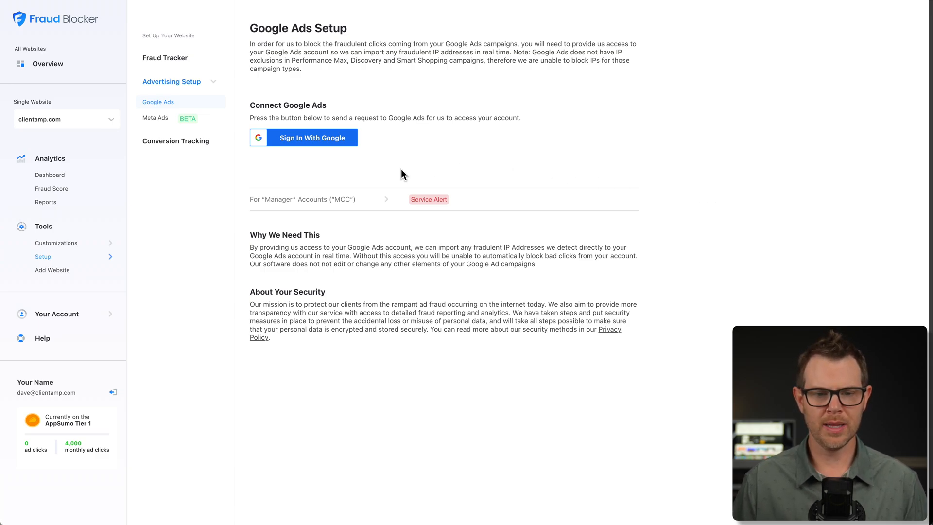
Connect the Client Amp Google Ads account by granting Fraud Blocker Google access.
{"action": "left_click", "coordinate": [310, 137]}
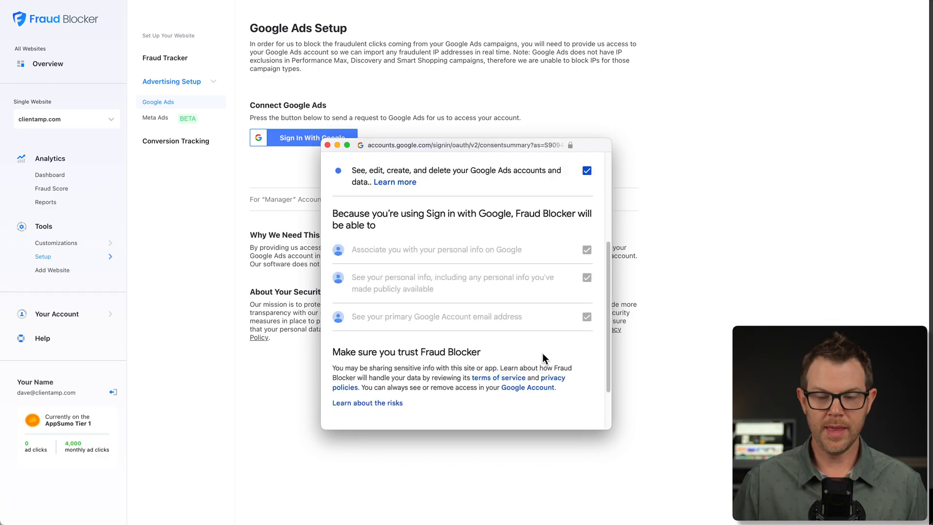
{"action": "scroll", "scroll_direction": "down", "scroll_amount": 3}
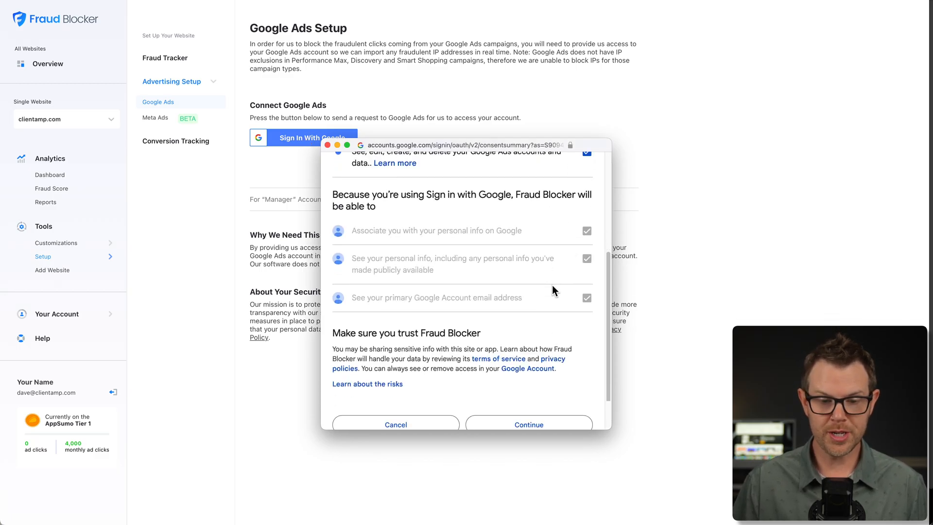
{"action": "scroll", "scroll_direction": "down", "scroll_amount": 3}
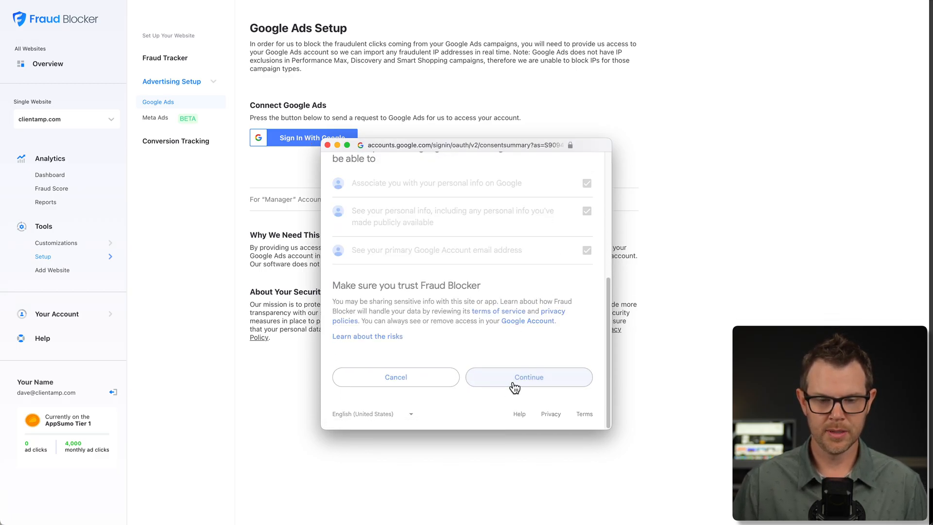
{"action": "left_click", "coordinate": [527, 376]}
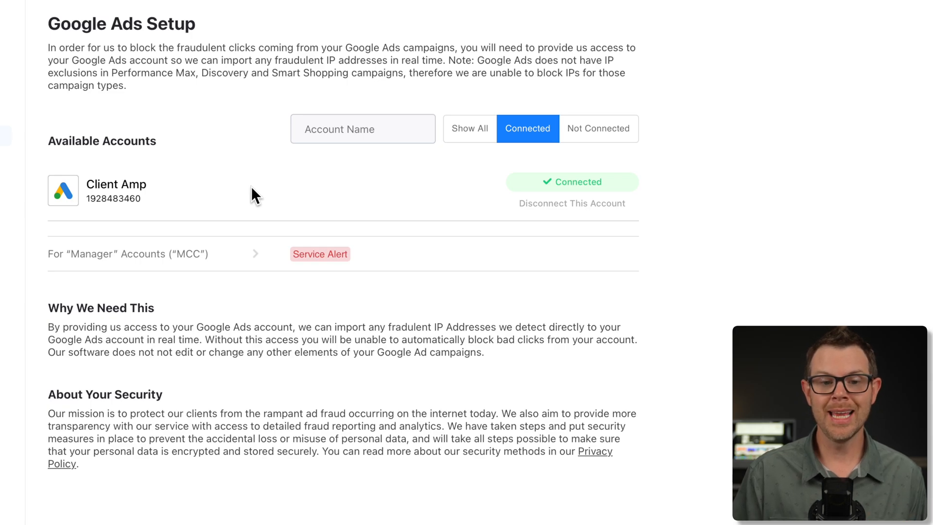
{"action": "mouse_move", "coordinate": [231, 117]}
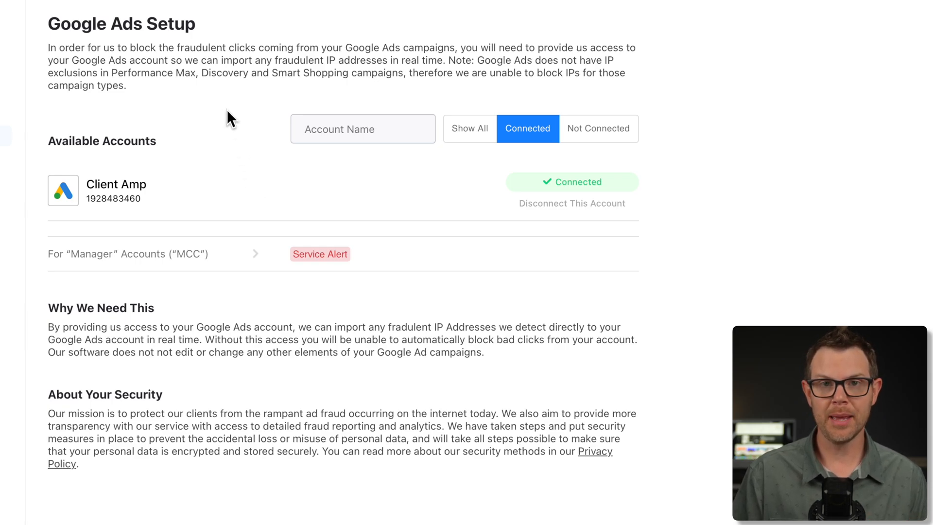
{"action": "mouse_move", "coordinate": [321, 102]}
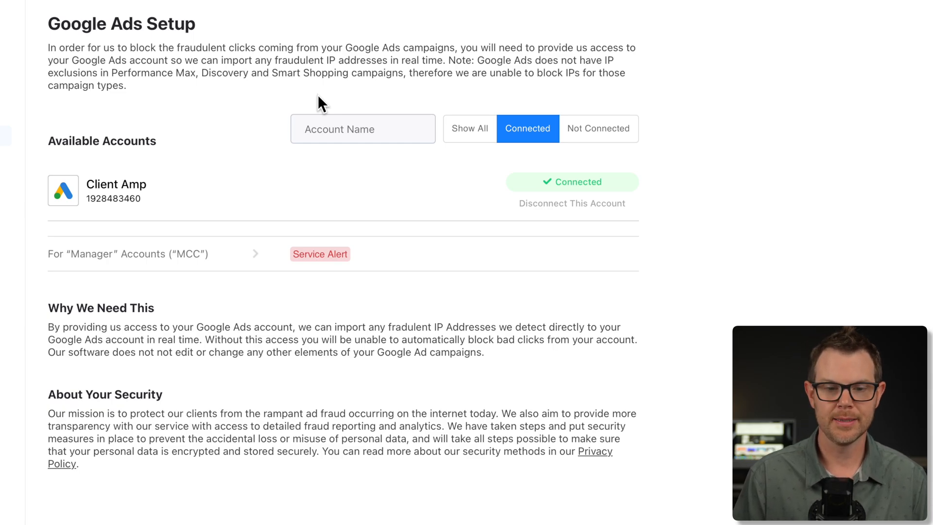
{"action": "mouse_move", "coordinate": [496, 74]}
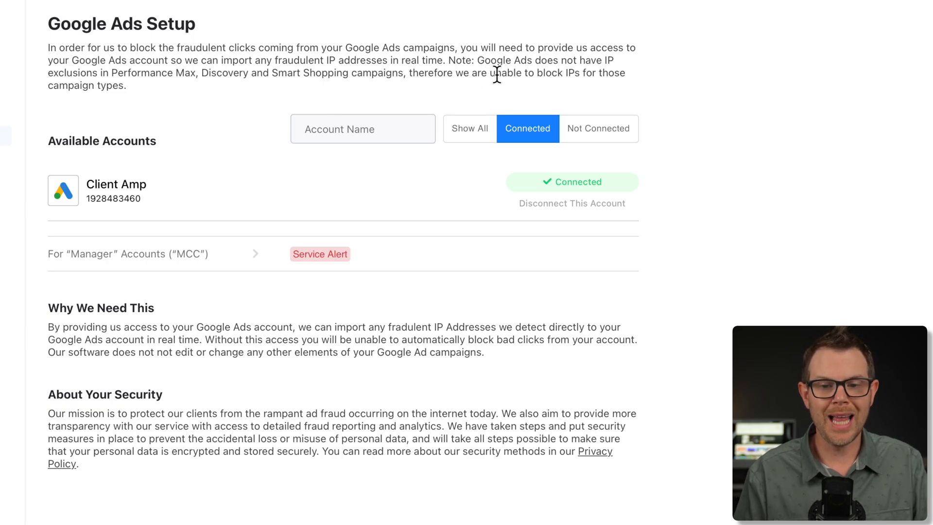
{"action": "mouse_move", "coordinate": [148, 95]}
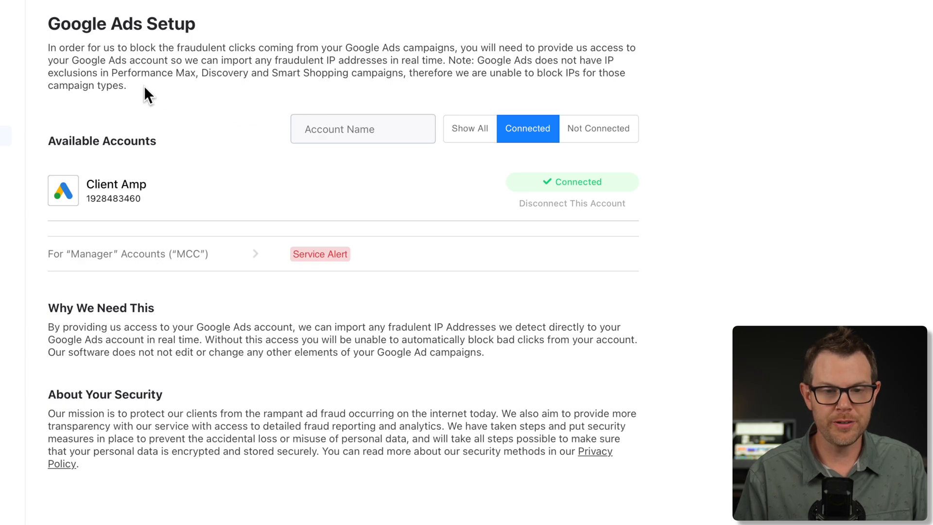
{"action": "mouse_move", "coordinate": [243, 92]}
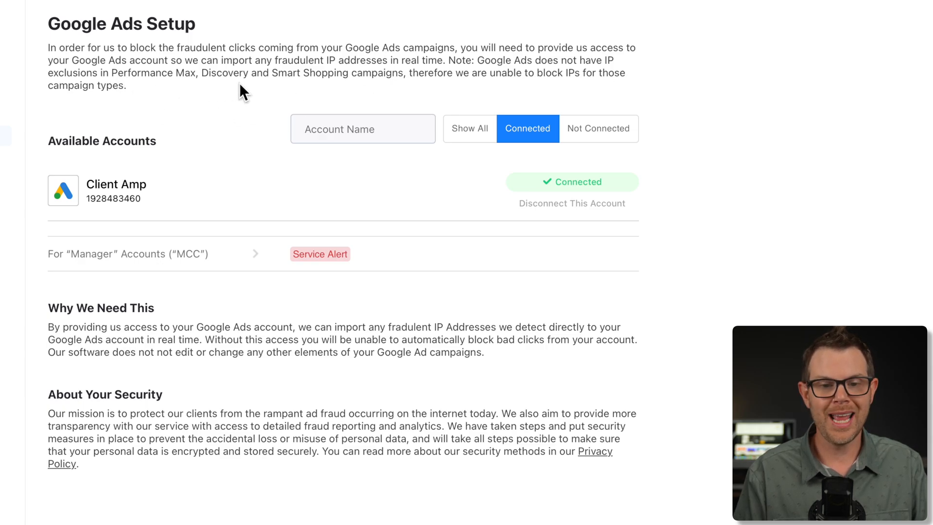
{"action": "mouse_move", "coordinate": [423, 87]}
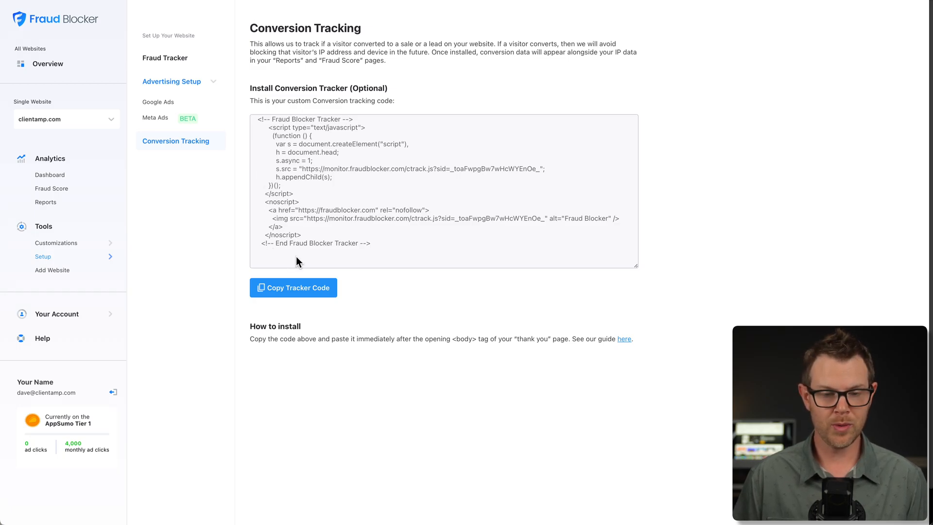
Copy the conversion tracking code, check the website list, and go to Overview.
{"action": "left_click", "coordinate": [293, 287]}
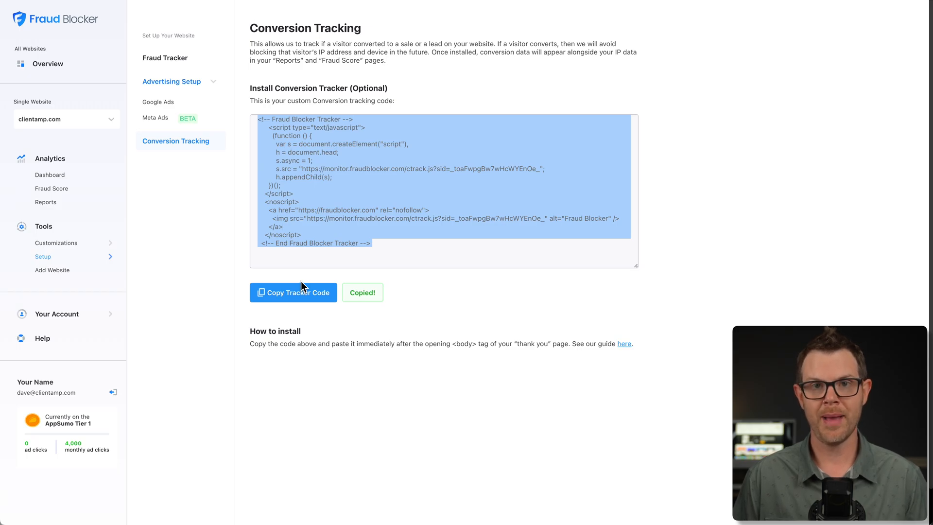
{"action": "mouse_move", "coordinate": [402, 77]}
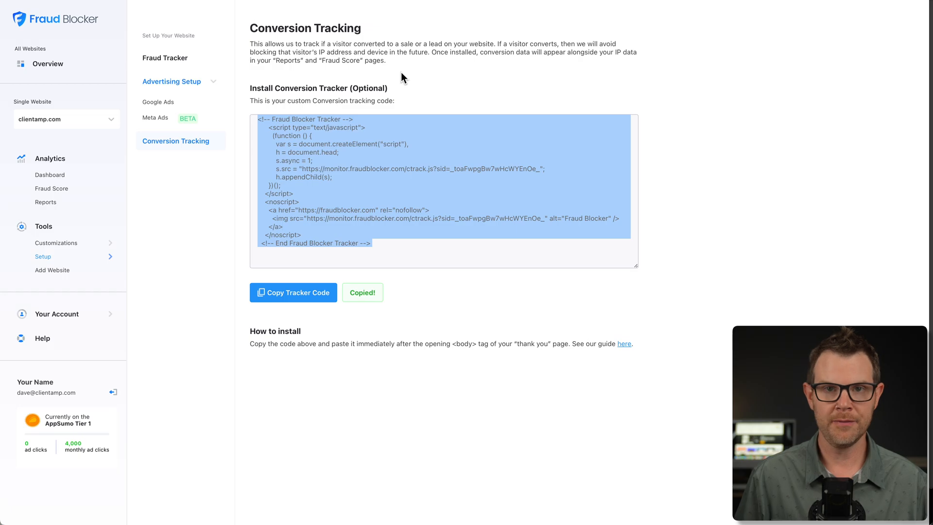
{"action": "mouse_move", "coordinate": [108, 161]}
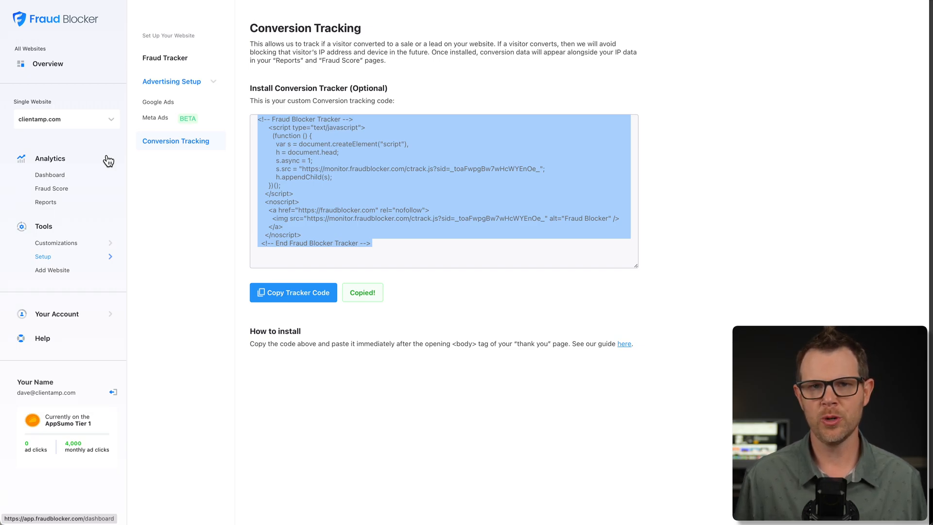
{"action": "mouse_move", "coordinate": [95, 141]}
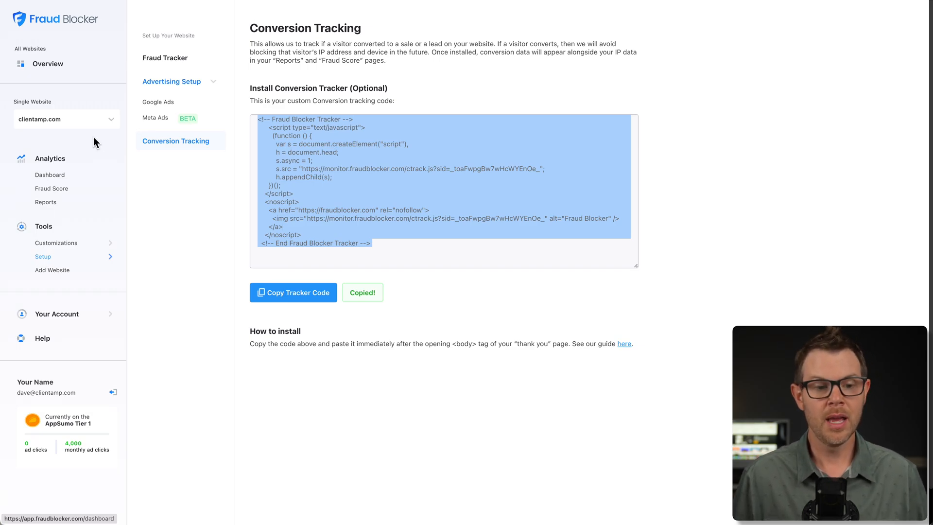
{"action": "left_click", "coordinate": [66, 118]}
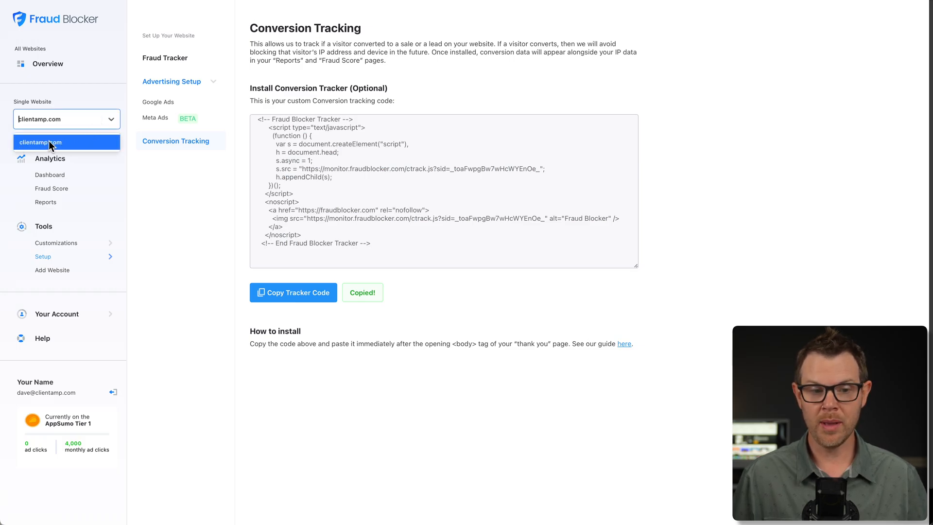
{"action": "mouse_move", "coordinate": [64, 172]}
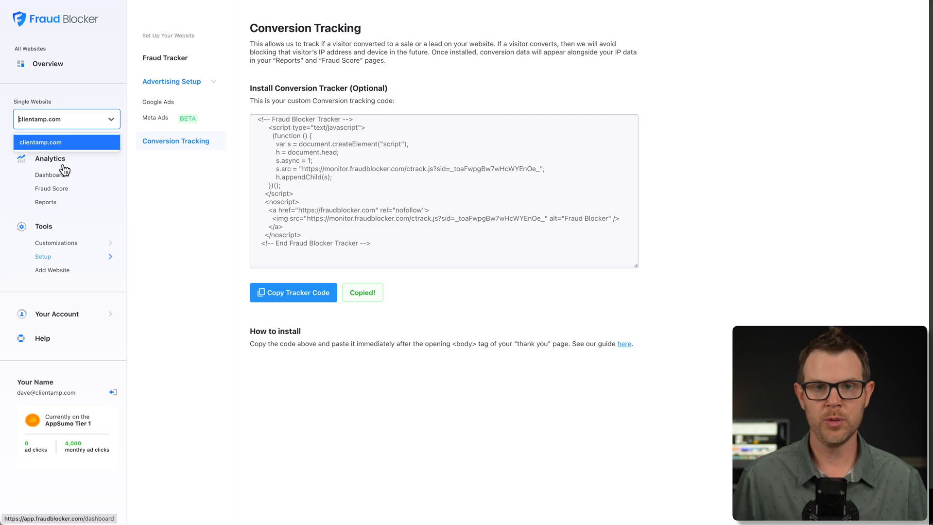
{"action": "left_click", "coordinate": [47, 64]}
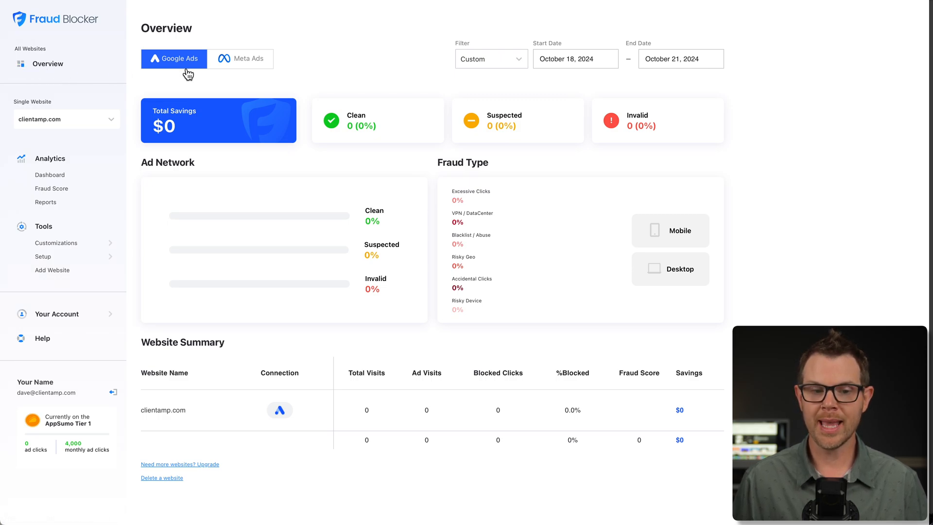
{"action": "mouse_move", "coordinate": [177, 209]}
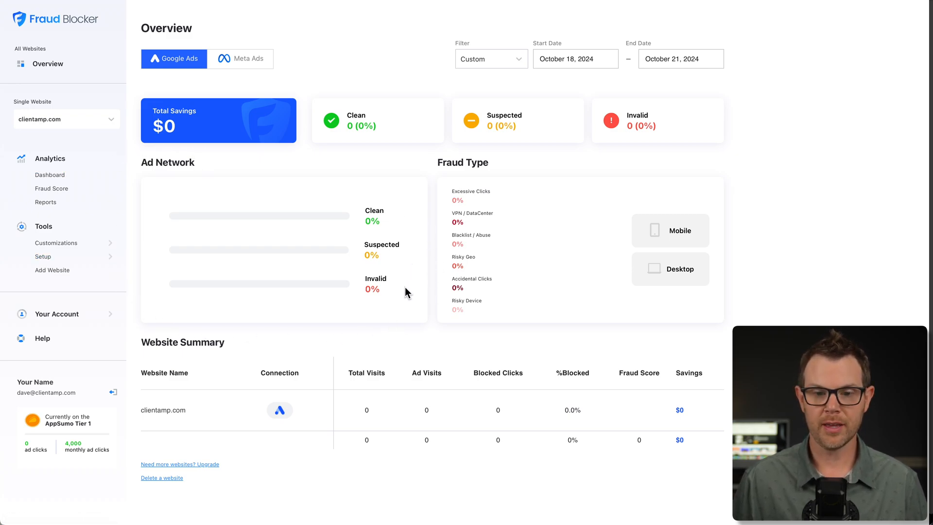
{"action": "mouse_move", "coordinate": [493, 177]}
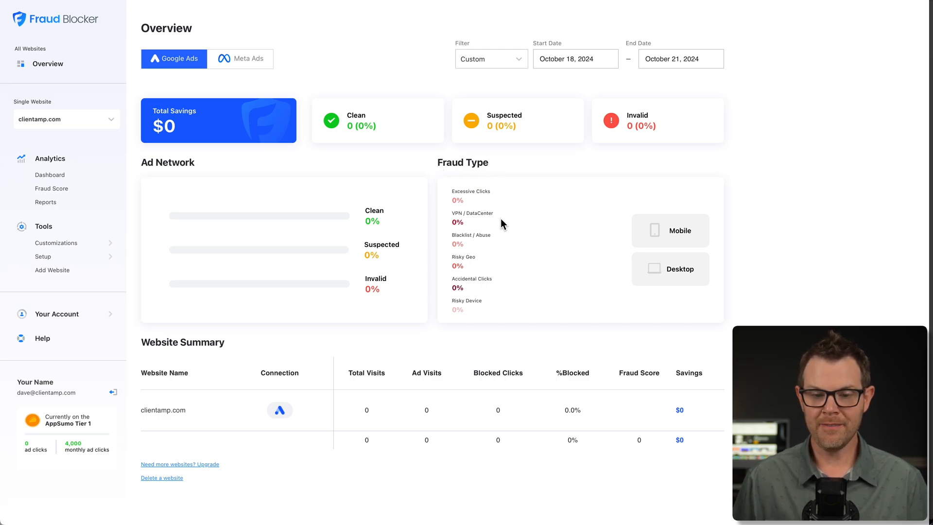
{"action": "mouse_move", "coordinate": [495, 245]}
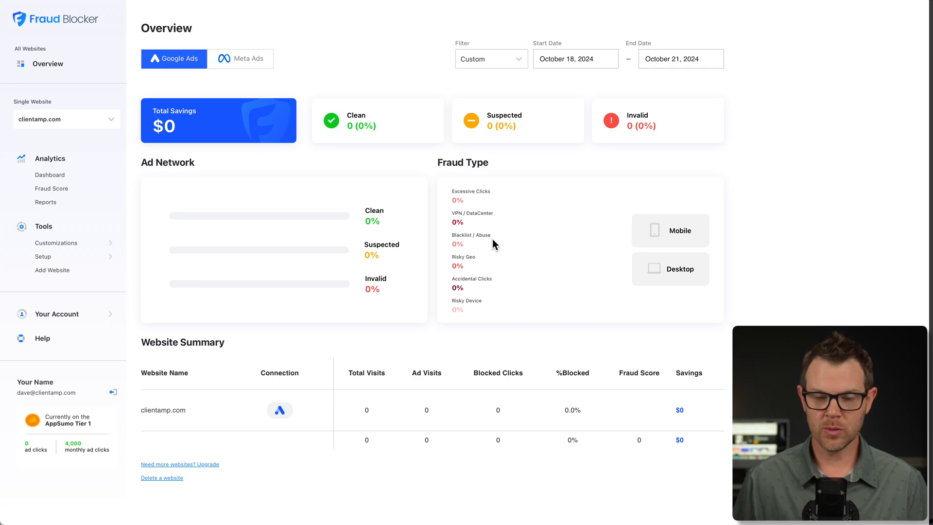
{"action": "mouse_move", "coordinate": [495, 267]}
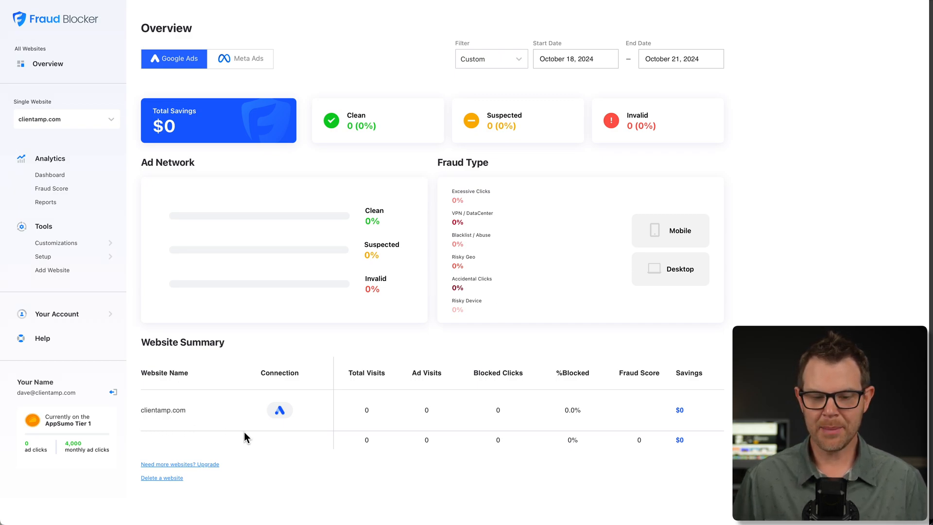
{"action": "mouse_move", "coordinate": [350, 421]}
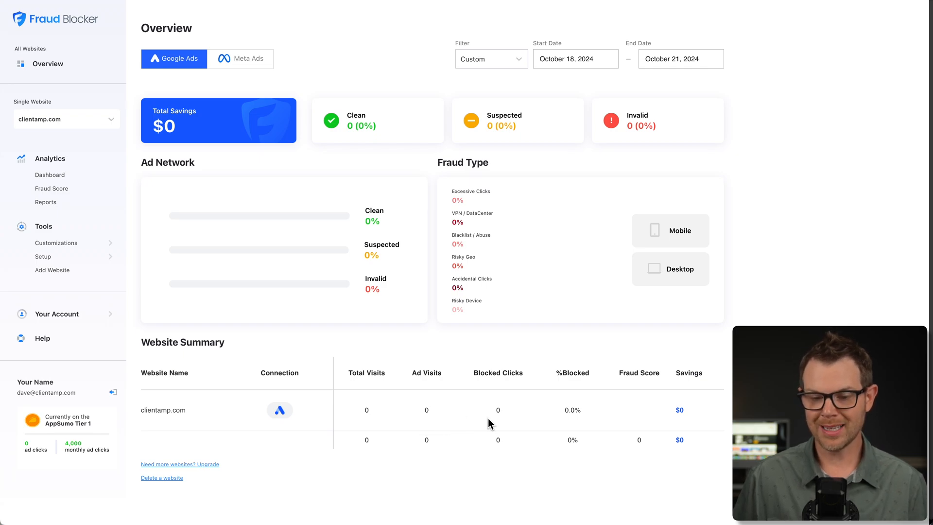
{"action": "mouse_move", "coordinate": [626, 419]}
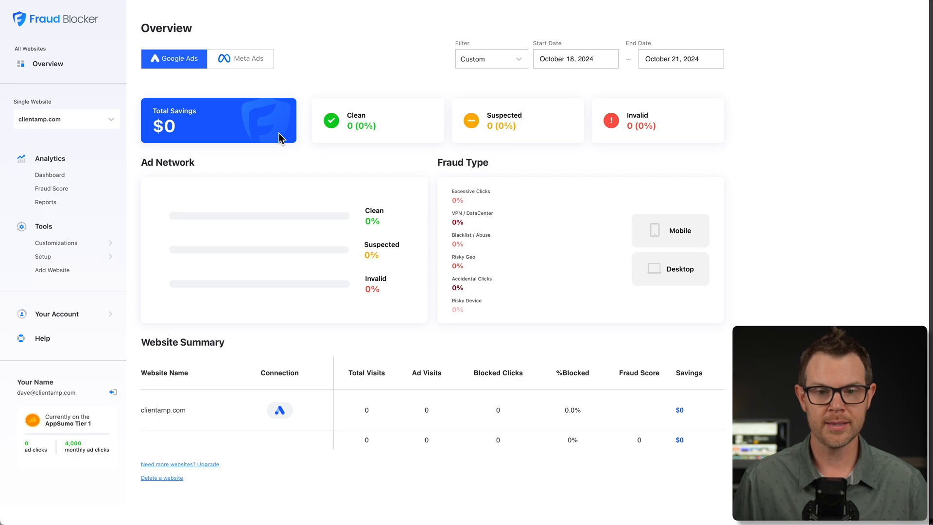
{"action": "mouse_move", "coordinate": [284, 350]}
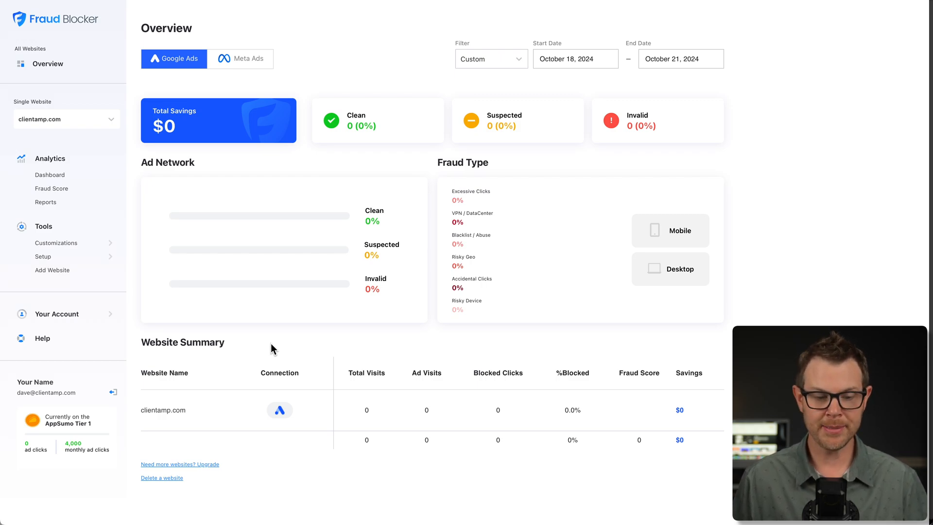
{"action": "mouse_move", "coordinate": [161, 478]}
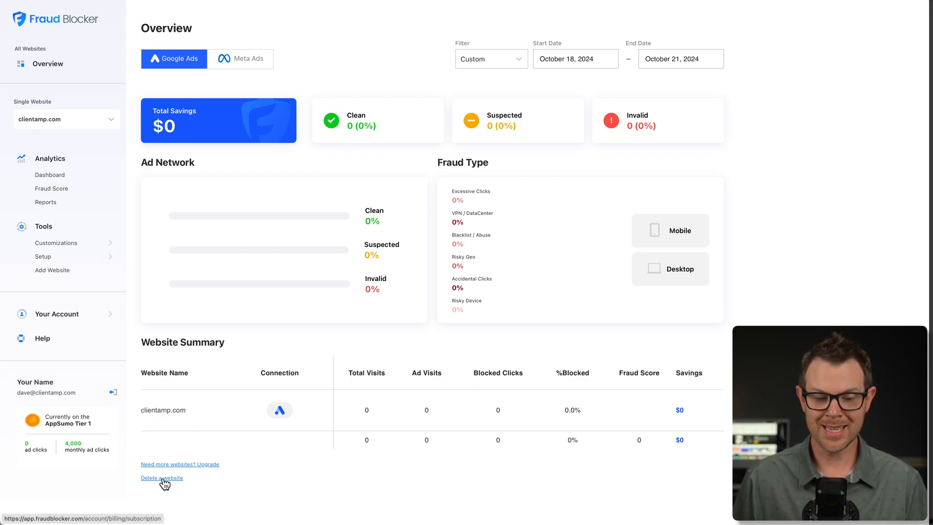
Open the Current Subscription page for managing clientamp.com on AppSumo Tier 1.
{"action": "left_click", "coordinate": [161, 478]}
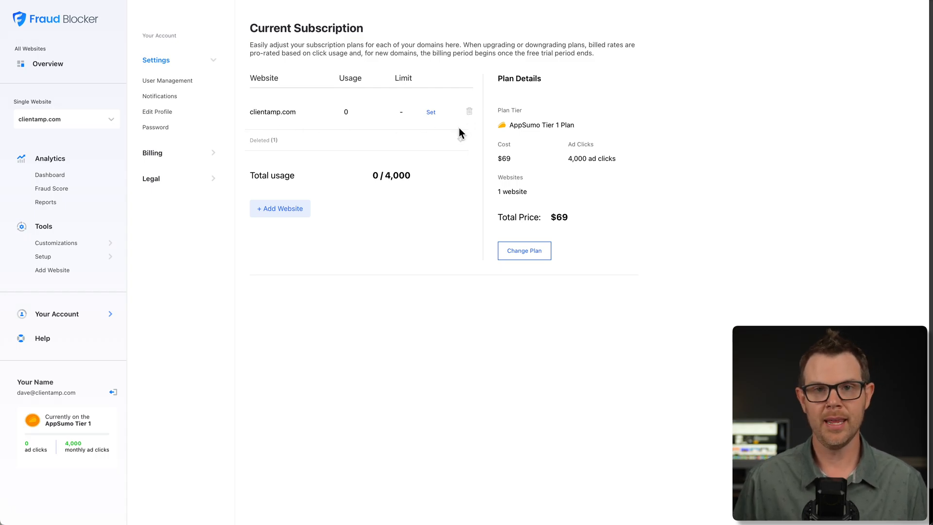
{"action": "left_click", "coordinate": [48, 64]}
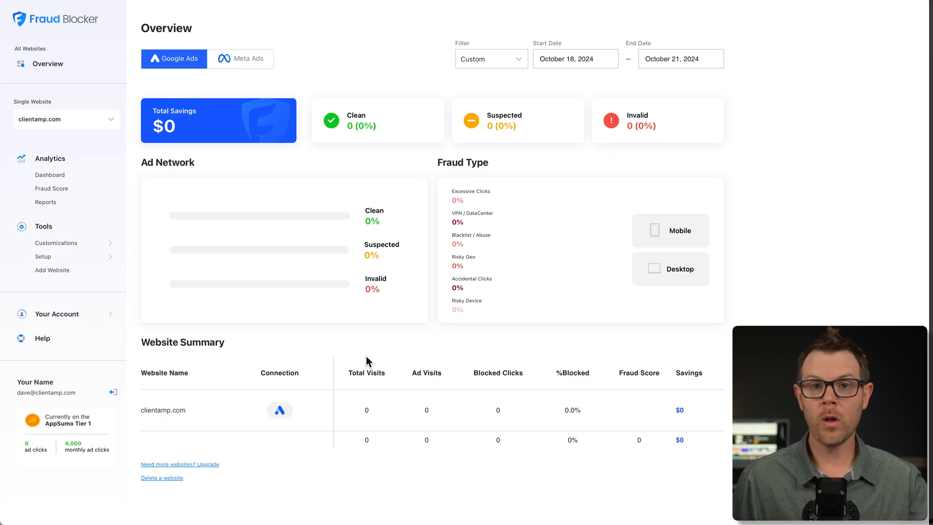
{"action": "mouse_move", "coordinate": [352, 341]}
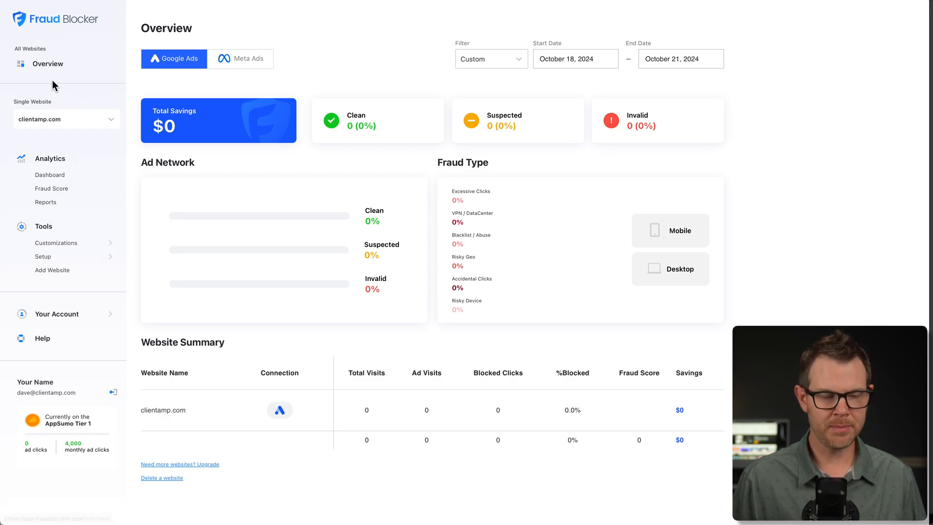
{"action": "left_click", "coordinate": [50, 174]}
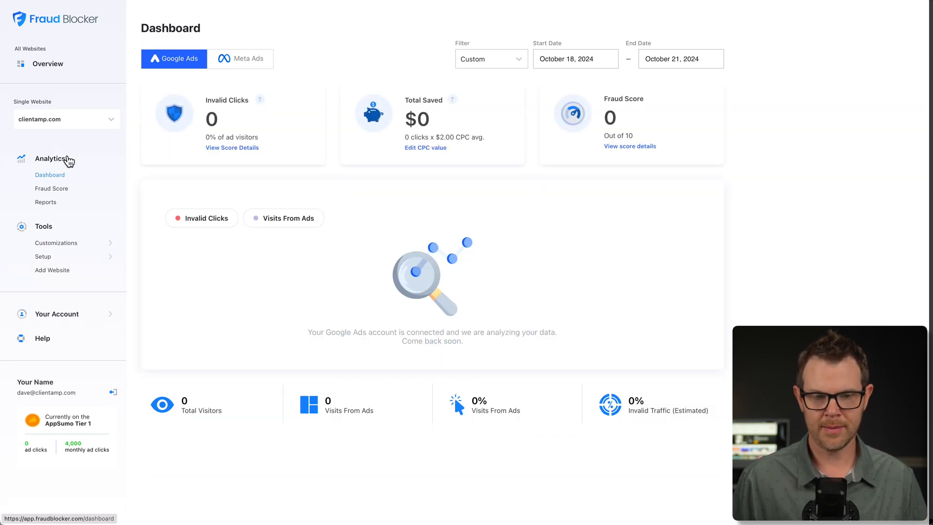
Open the clientamp.com Fraud Score page with its threat level gauge.
{"action": "left_click", "coordinate": [51, 188]}
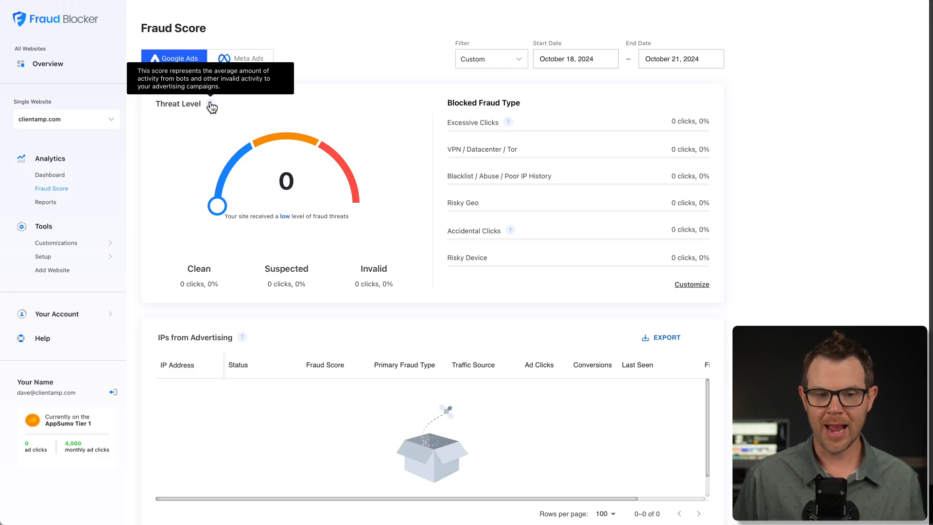
{"action": "mouse_move", "coordinate": [629, 123]}
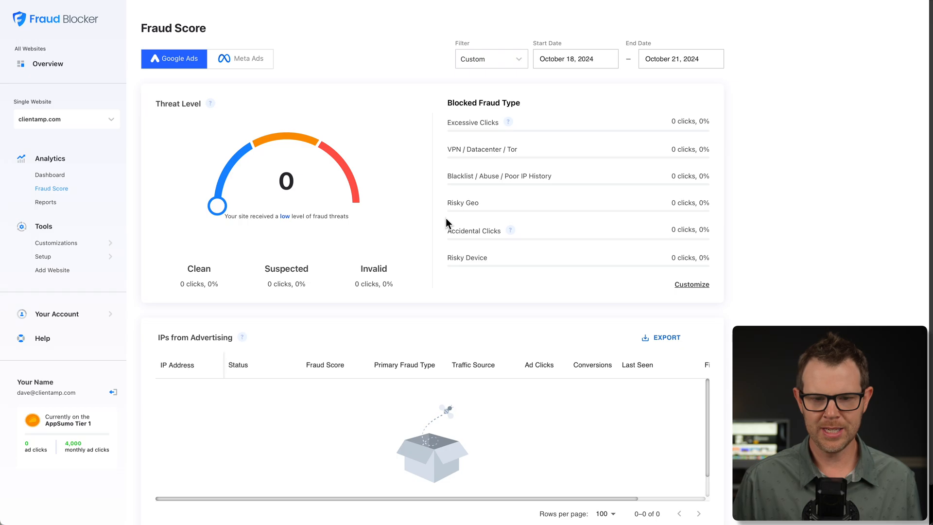
{"action": "mouse_move", "coordinate": [451, 271]}
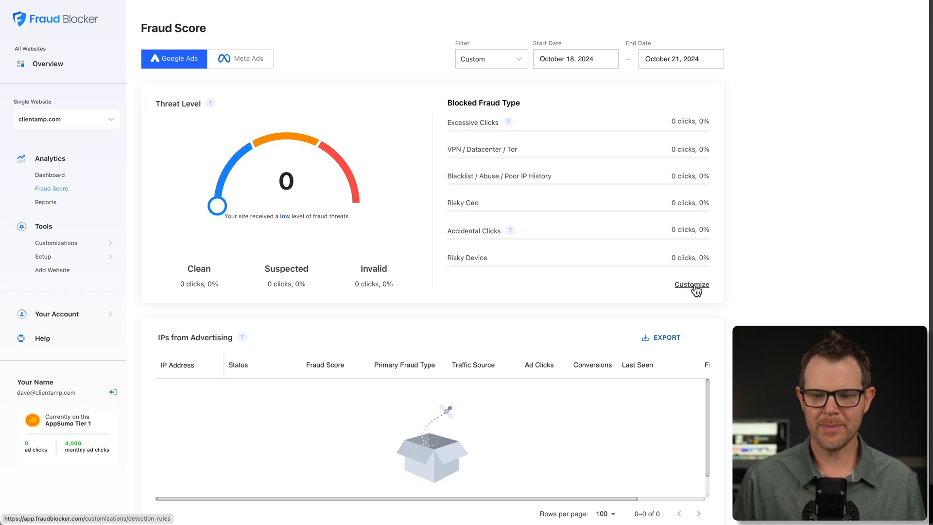
Check the VPN, accidental-click and abusive-IP blocking rules, then return to Analytics > Fraud Score.
{"action": "left_click", "coordinate": [692, 284]}
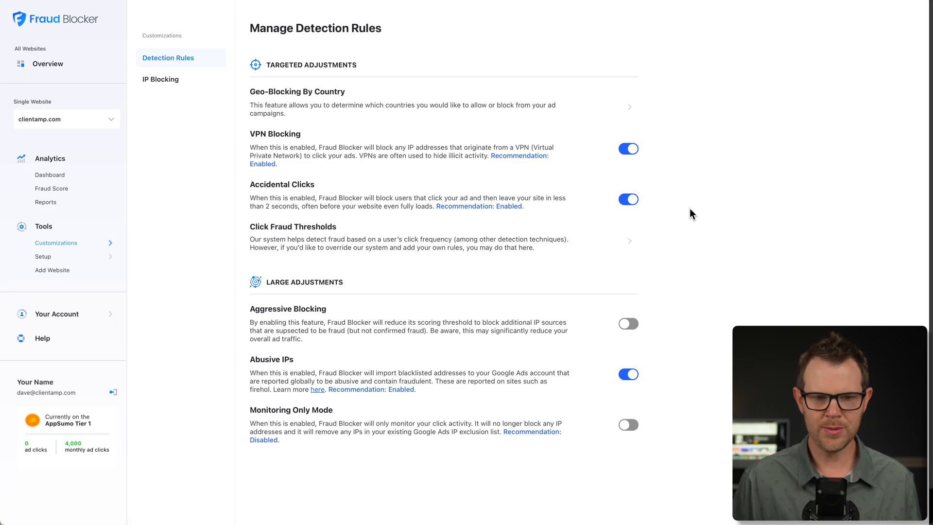
{"action": "mouse_move", "coordinate": [636, 177]}
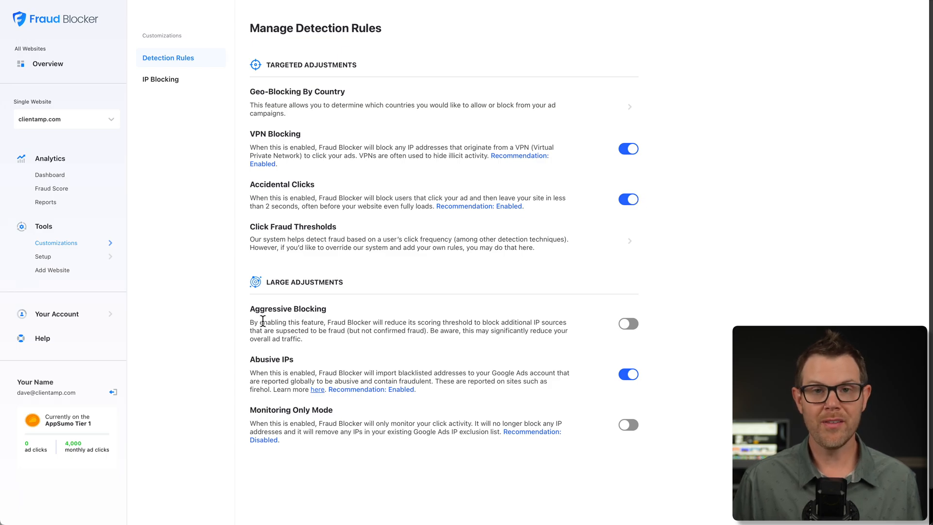
{"action": "mouse_move", "coordinate": [341, 315]}
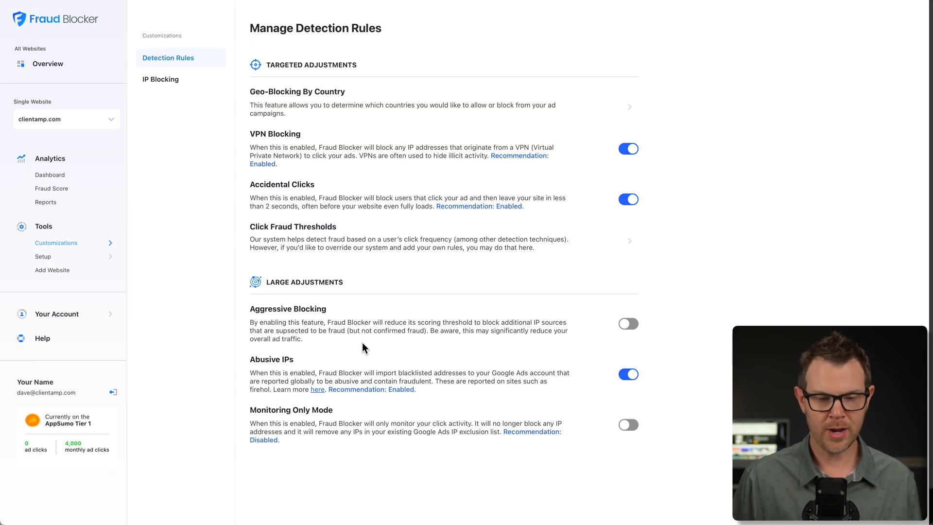
{"action": "mouse_move", "coordinate": [382, 448]}
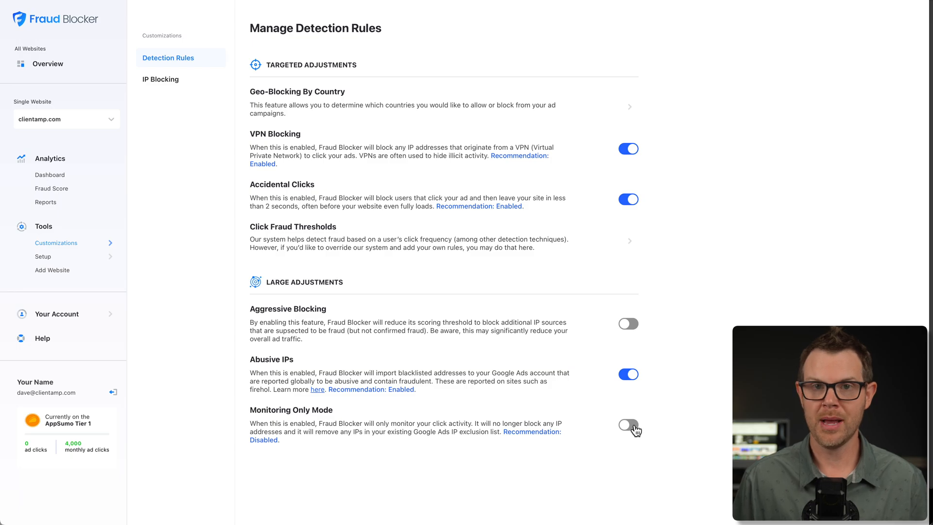
{"action": "left_click", "coordinate": [52, 188]}
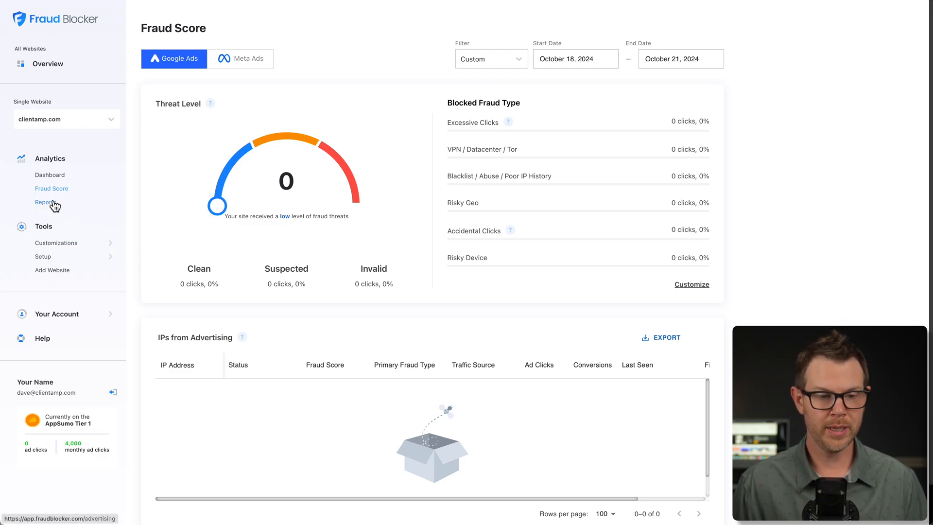
Show today's IP activity report, check the Export options, and view the Google Ads and Meta Ads tabs.
{"action": "left_click", "coordinate": [45, 201]}
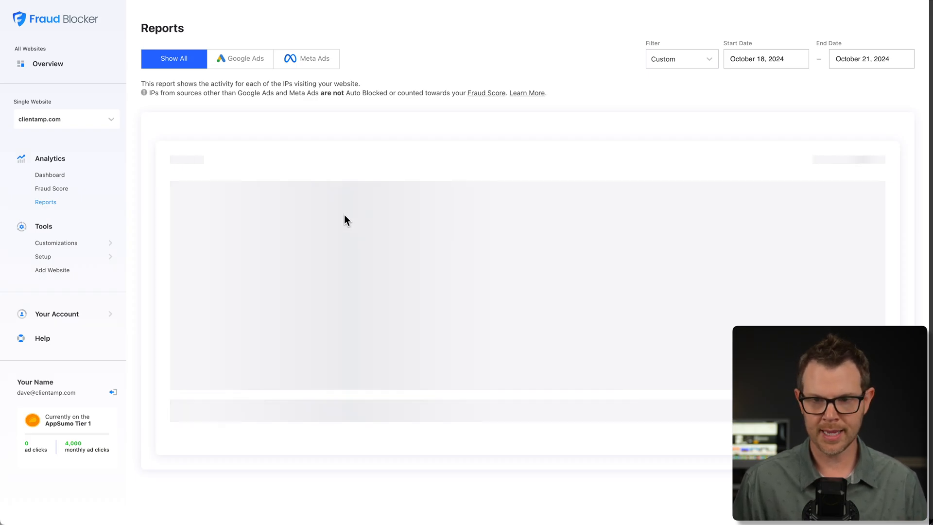
{"action": "mouse_move", "coordinate": [683, 153]}
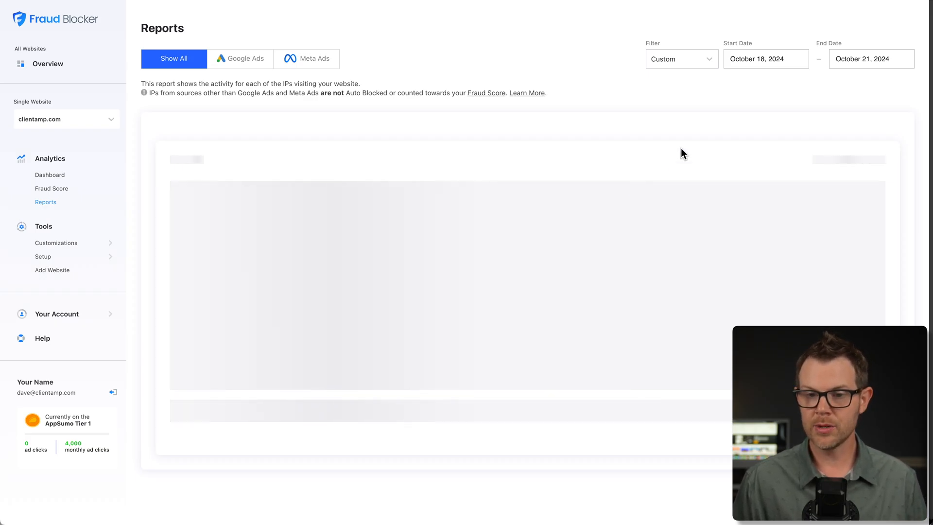
{"action": "left_click", "coordinate": [680, 58]}
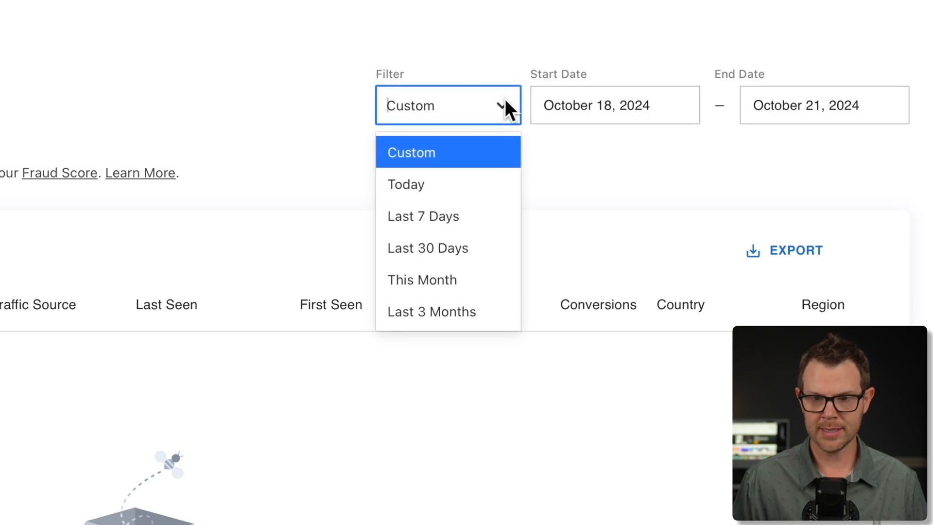
{"action": "mouse_move", "coordinate": [470, 205]}
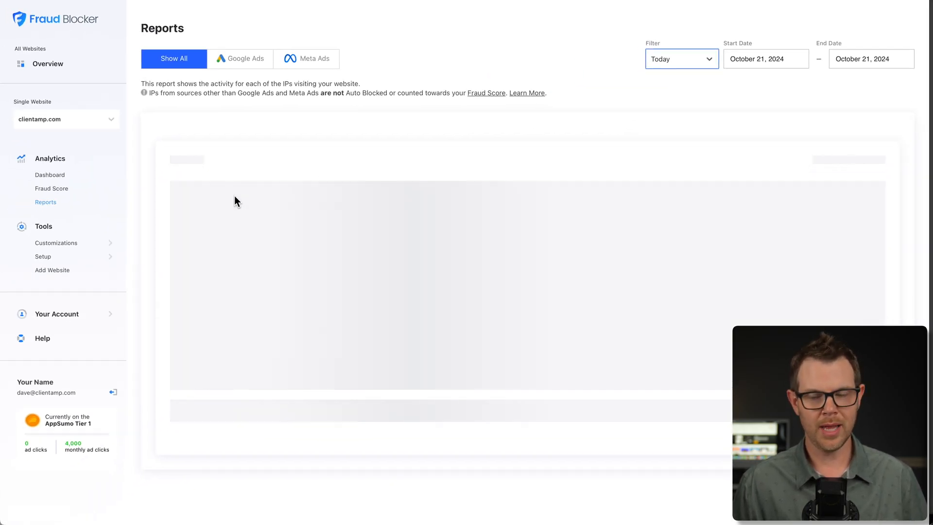
{"action": "mouse_move", "coordinate": [281, 197]}
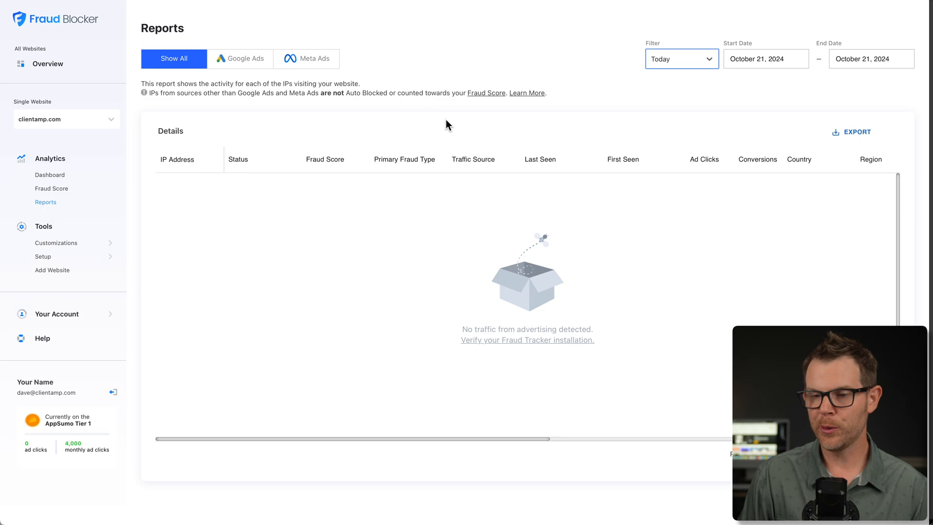
{"action": "left_click", "coordinate": [856, 132]}
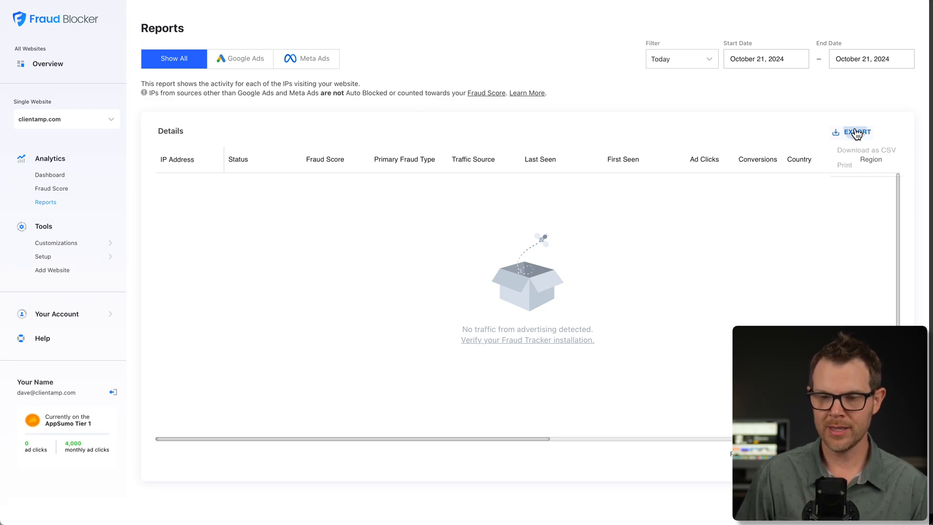
{"action": "left_click", "coordinate": [856, 131]}
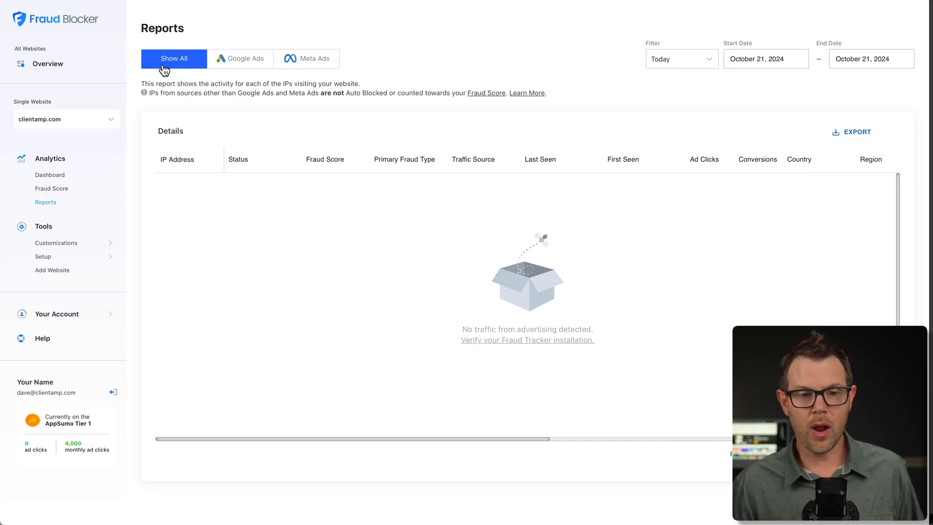
{"action": "mouse_move", "coordinate": [231, 75]}
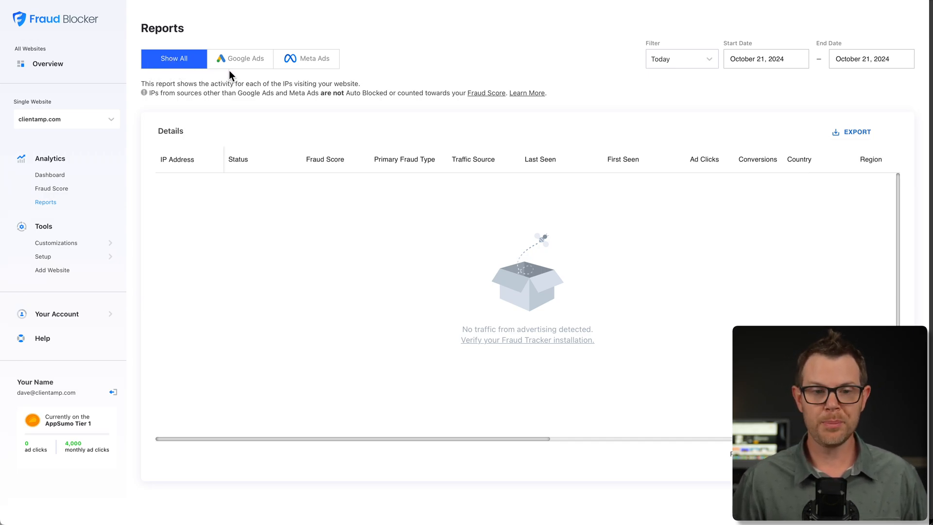
{"action": "left_click", "coordinate": [240, 58]}
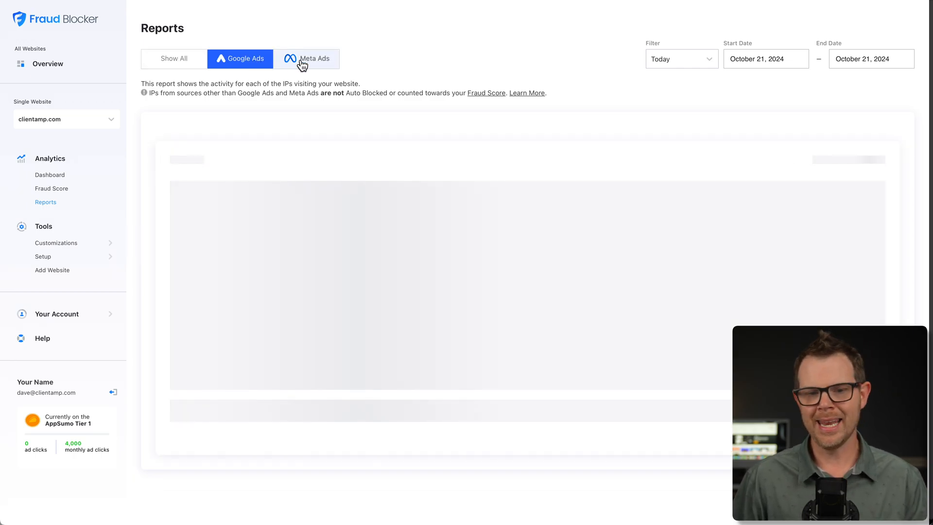
{"action": "left_click", "coordinate": [306, 58]}
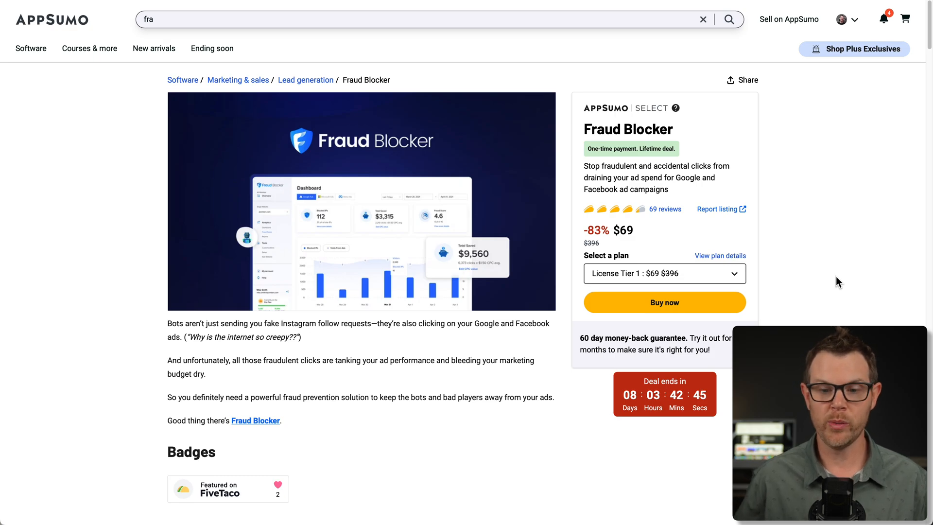
{"action": "mouse_move", "coordinate": [621, 251]}
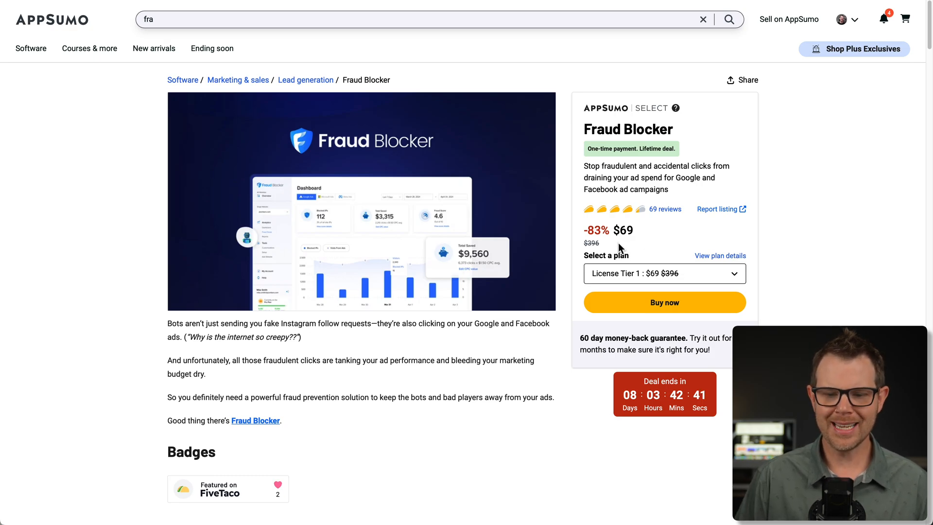
{"action": "mouse_move", "coordinate": [720, 255]}
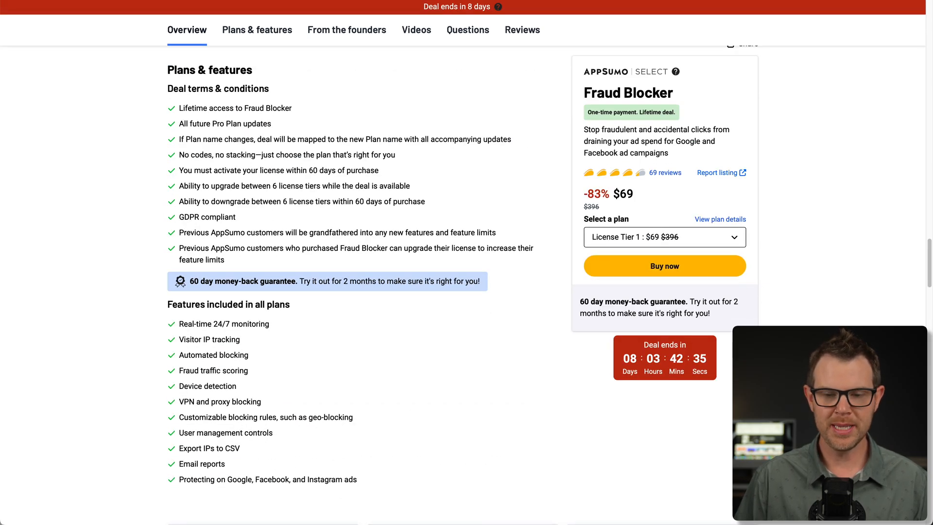
Jump to the Plans & features section of the AppSumo Fraud Blocker listing.
{"action": "left_click", "coordinate": [257, 30]}
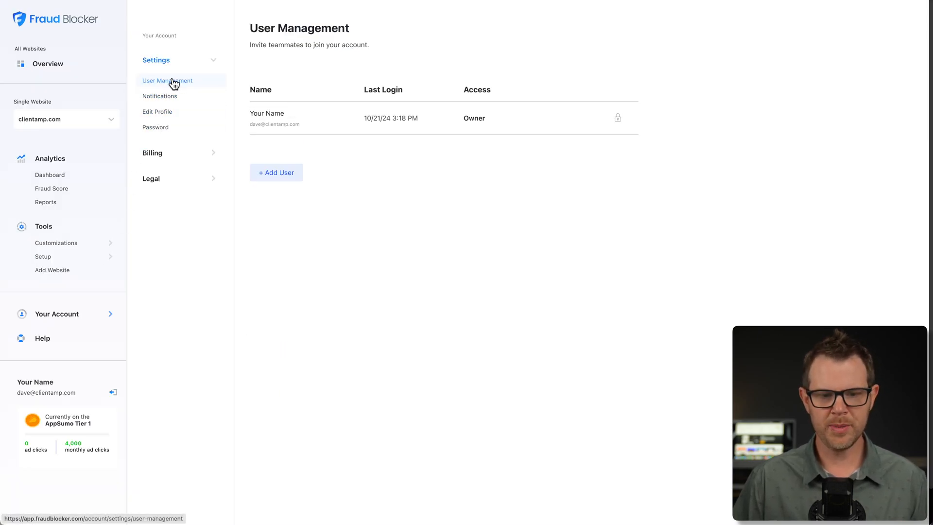
Start adding a user and list the Viewer, Admin, Manager and Client access levels.
{"action": "left_click", "coordinate": [275, 173]}
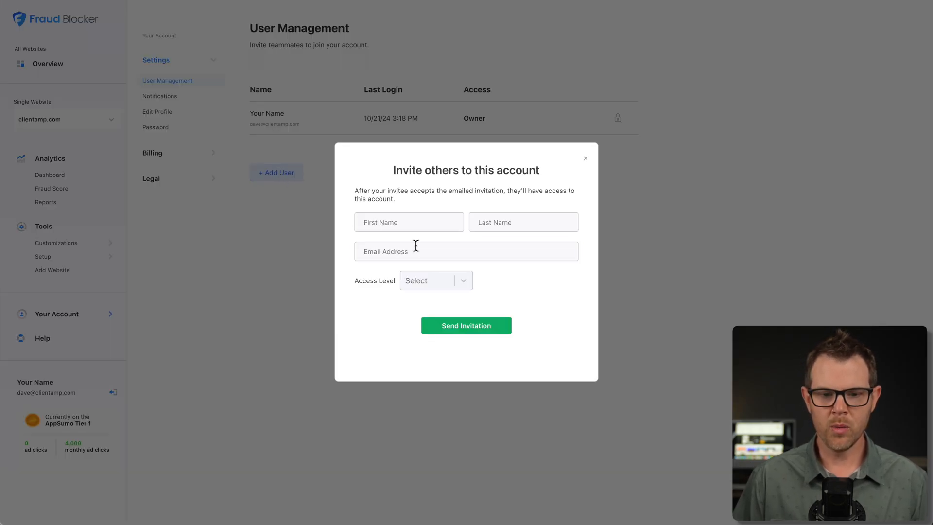
{"action": "left_click", "coordinate": [435, 281]}
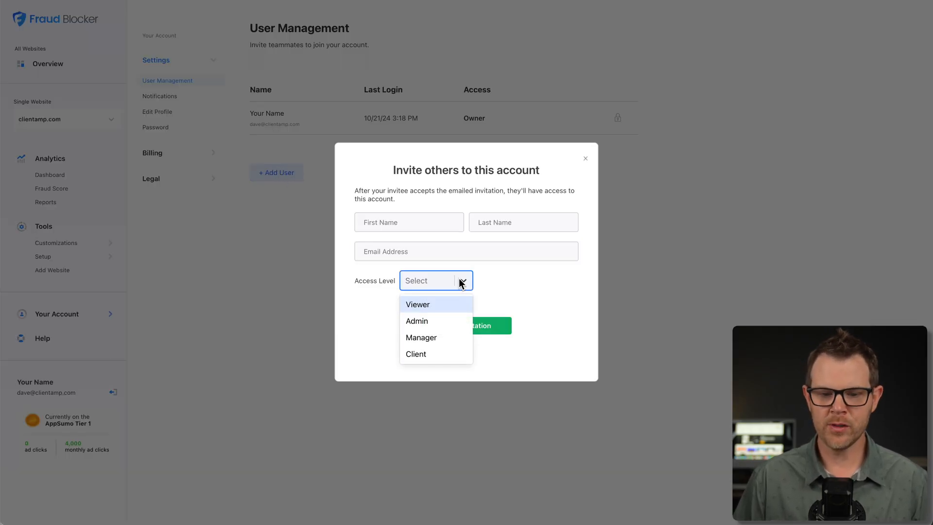
{"action": "mouse_move", "coordinate": [446, 337]}
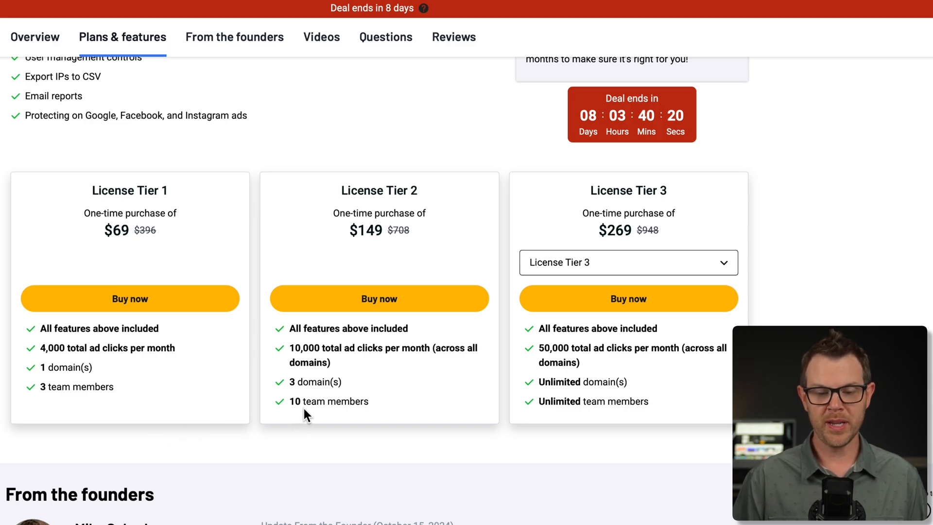
{"action": "mouse_move", "coordinate": [400, 409]}
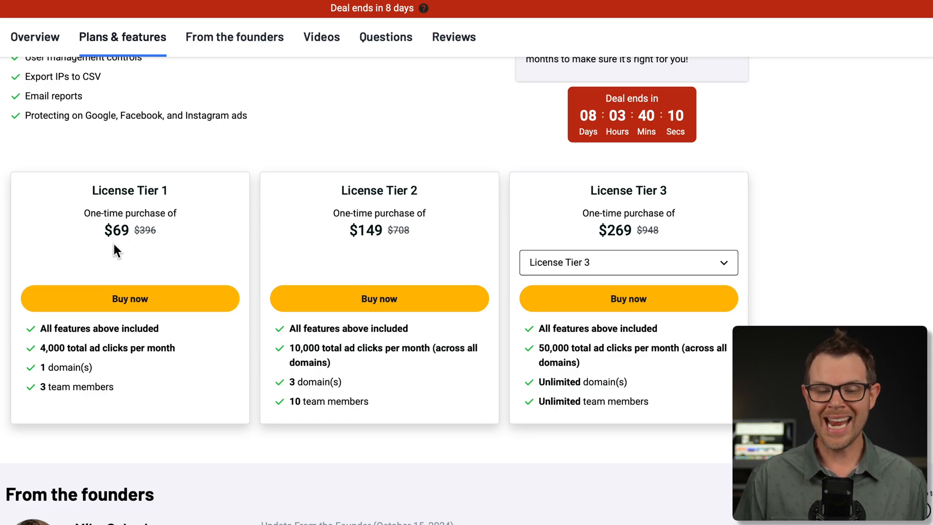
{"action": "mouse_move", "coordinate": [337, 248]}
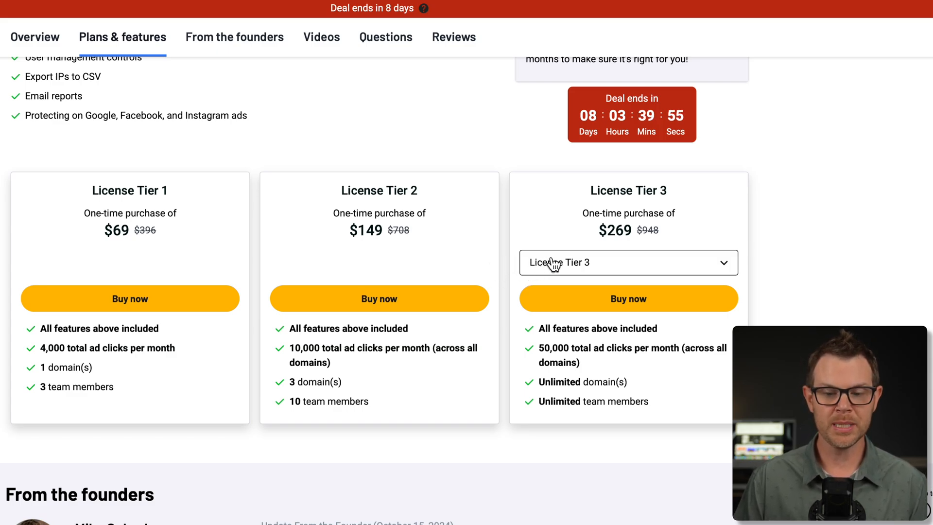
{"action": "mouse_move", "coordinate": [655, 268]}
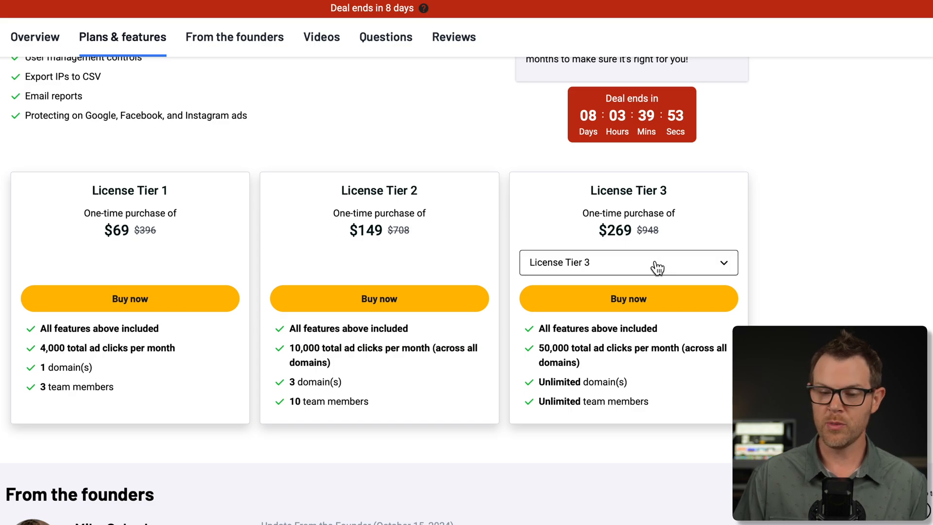
Switch the third pricing card to License Tier 4, then 5, then 6 ($999, 1M ad clicks).
{"action": "left_click", "coordinate": [628, 263]}
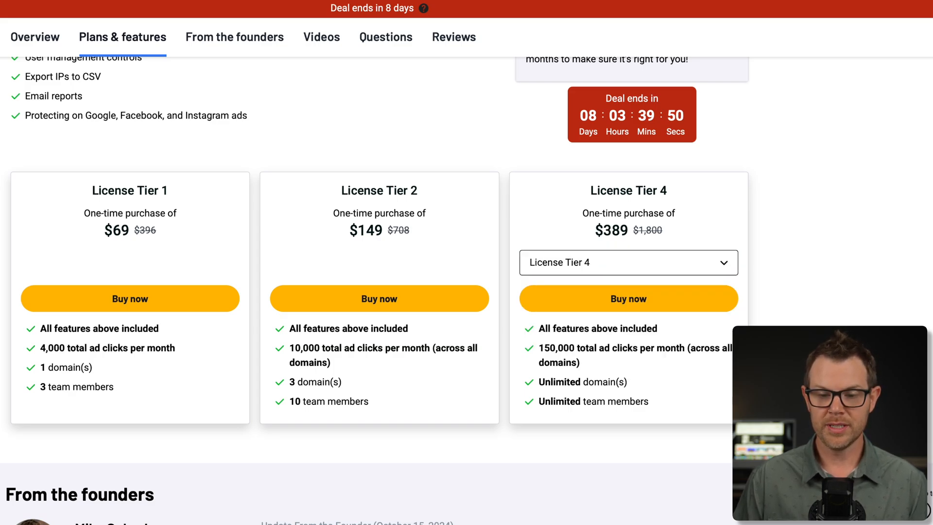
{"action": "mouse_move", "coordinate": [632, 262]}
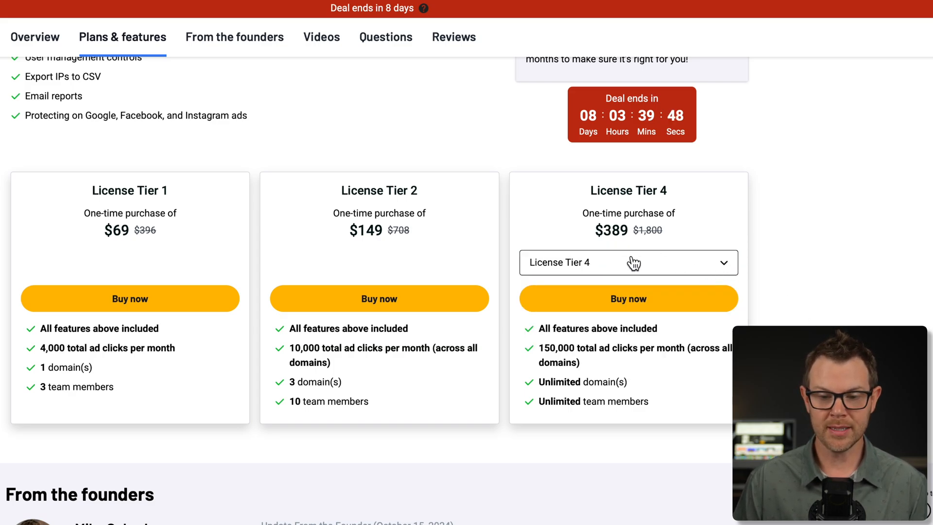
{"action": "left_click", "coordinate": [628, 263]}
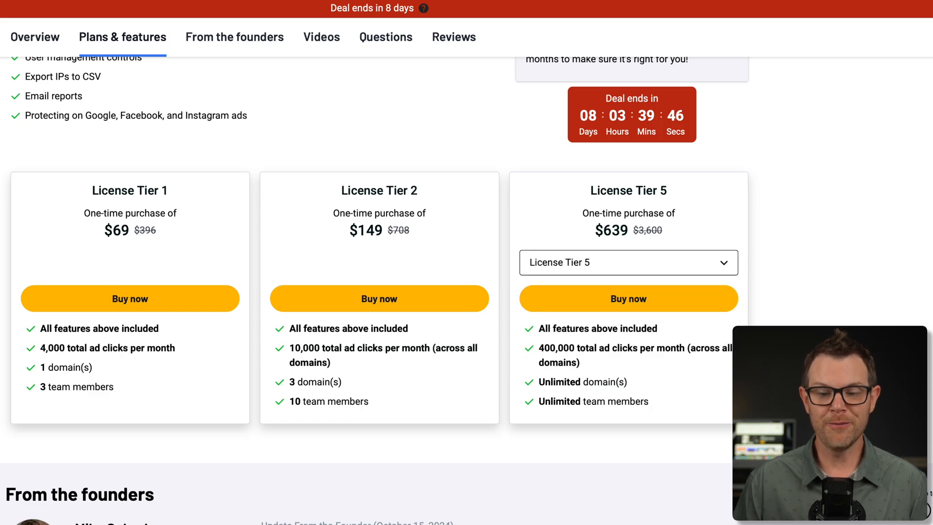
{"action": "left_click", "coordinate": [627, 262]}
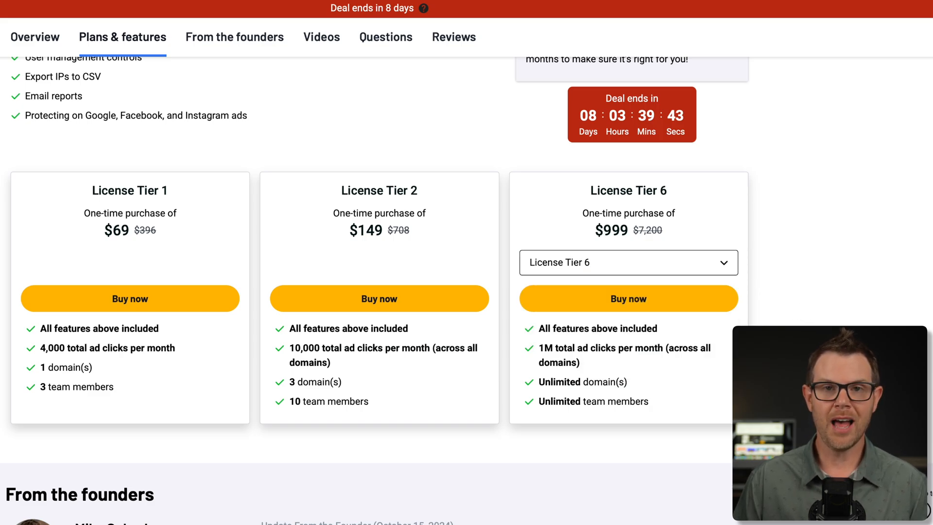